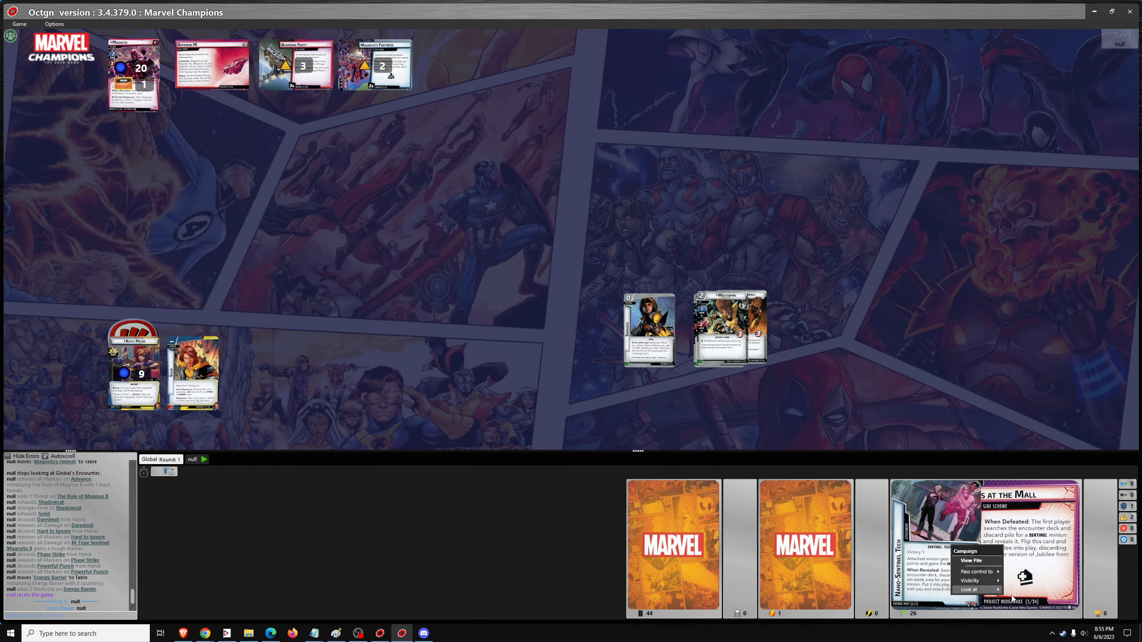
- Browse the campaign pool, then place Swagger in the hero's play area
{"action": "left_click", "coordinate": [972, 561]}
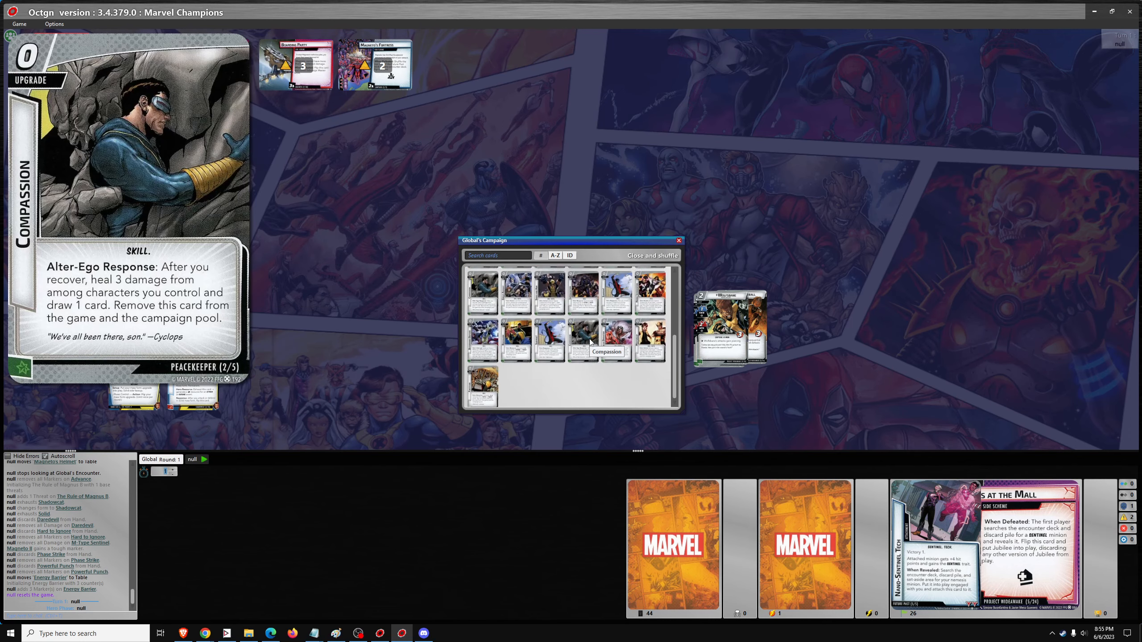
{"action": "left_click", "coordinate": [652, 255]}
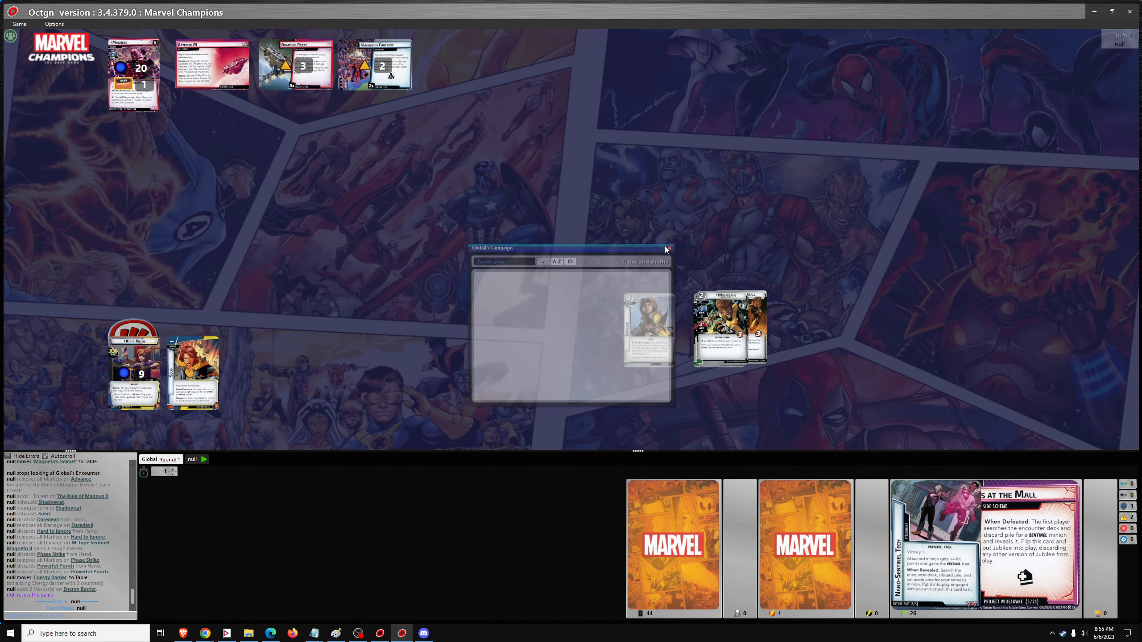
{"action": "left_click", "coordinate": [664, 249]}
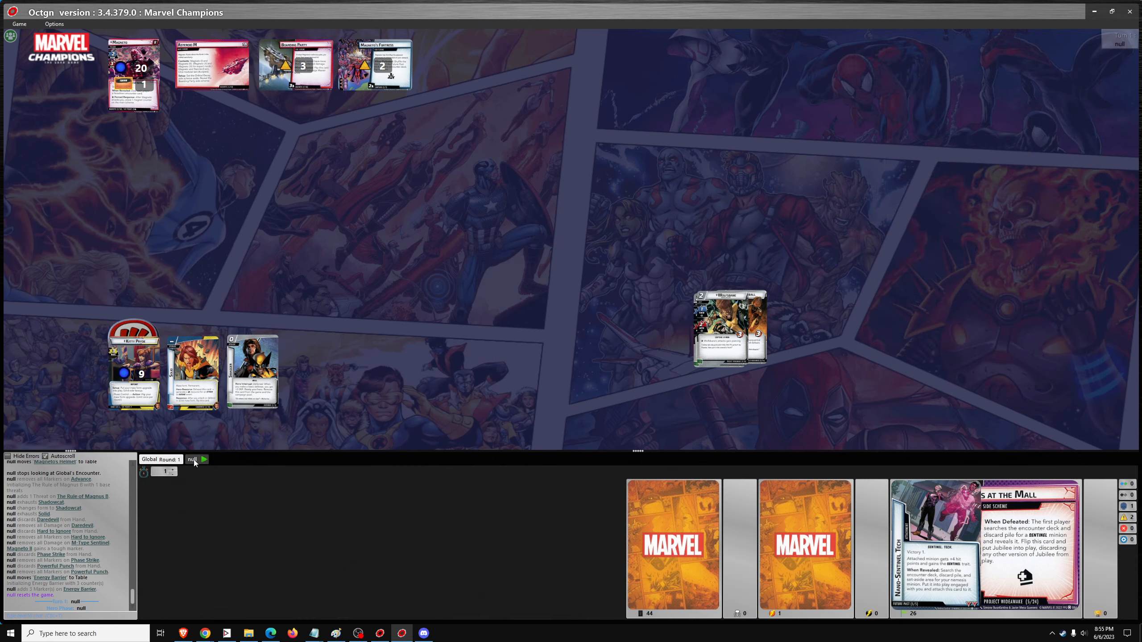
- Bring up the player's own hand and deck area
{"action": "right_click", "coordinate": [932, 550]}
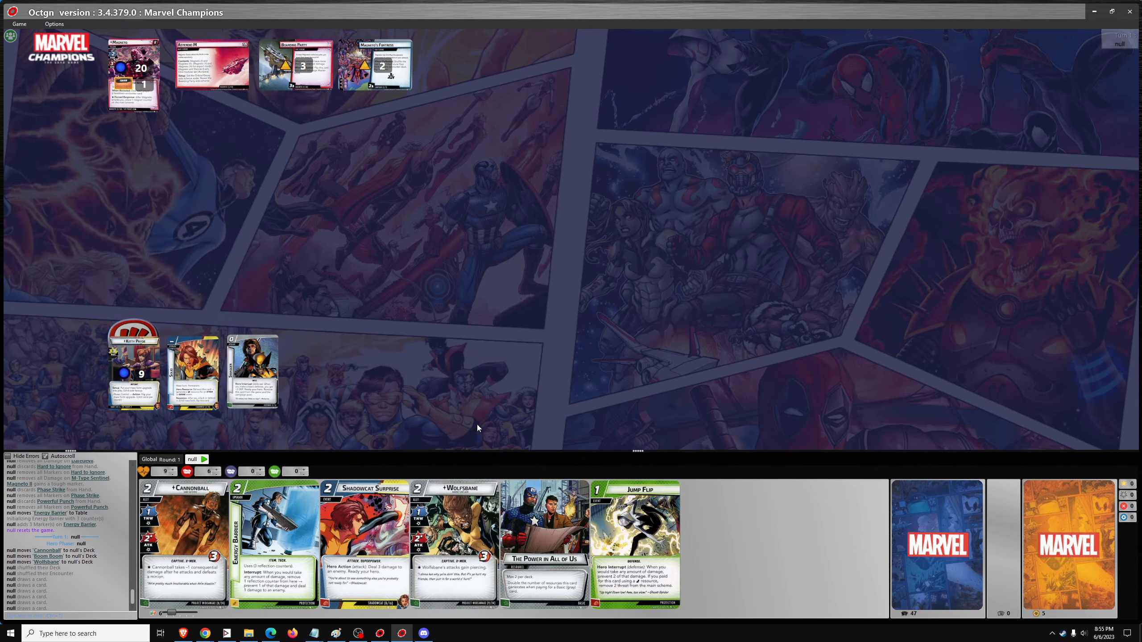
{"action": "mouse_move", "coordinate": [392, 445]}
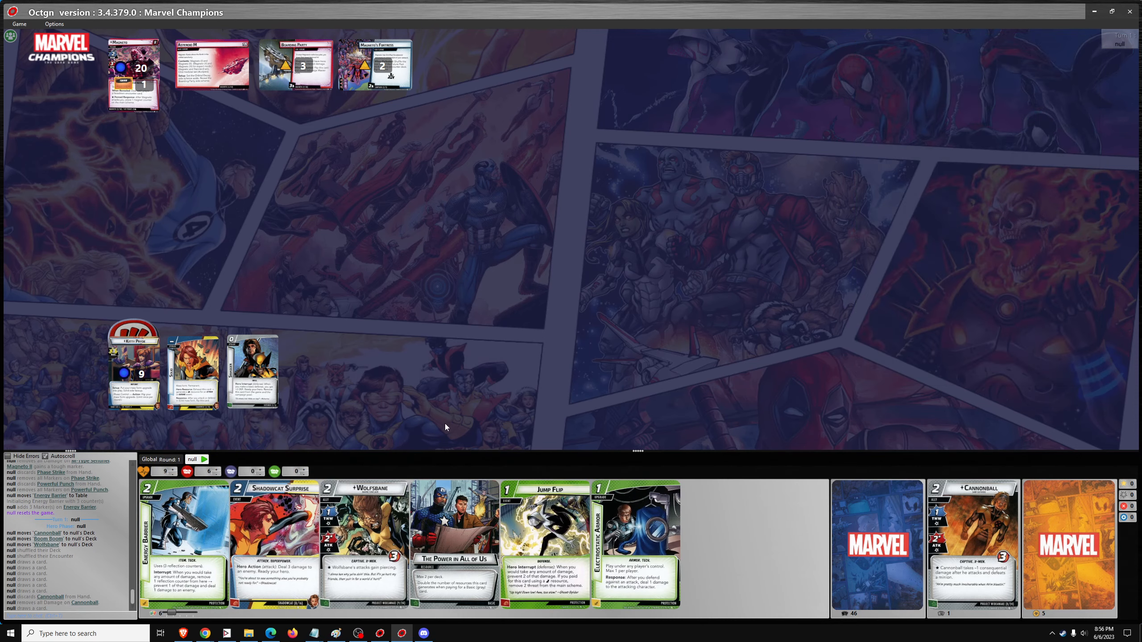
{"action": "mouse_move", "coordinate": [203, 407]}
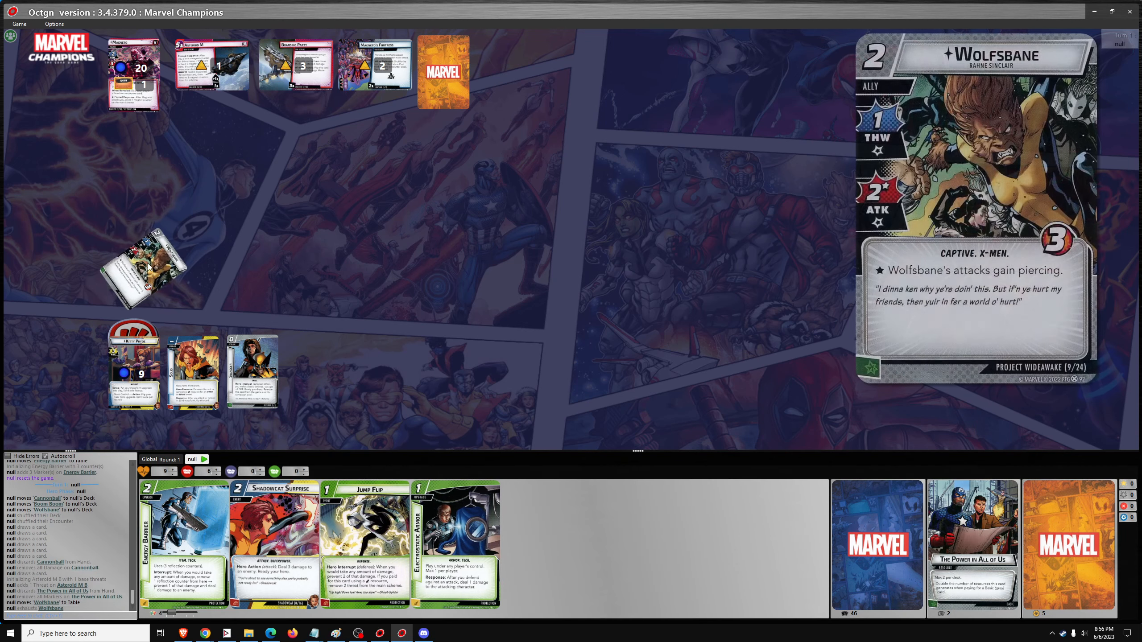
- Remove the tough status from the Magneto villain card
{"action": "right_click", "coordinate": [133, 73]}
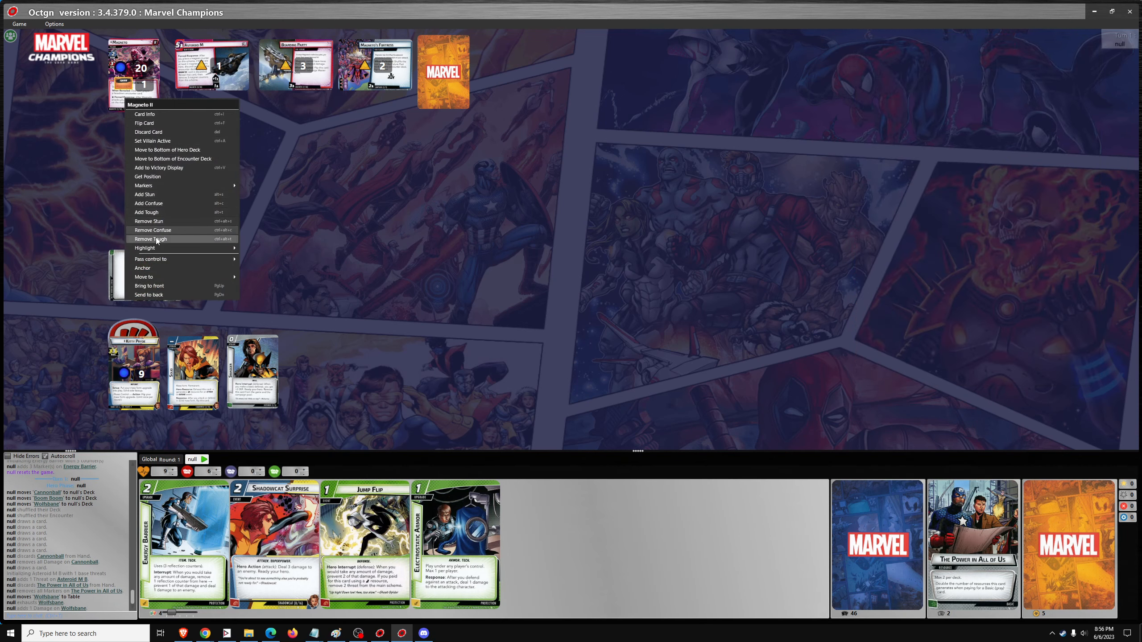
{"action": "left_click", "coordinate": [150, 240]}
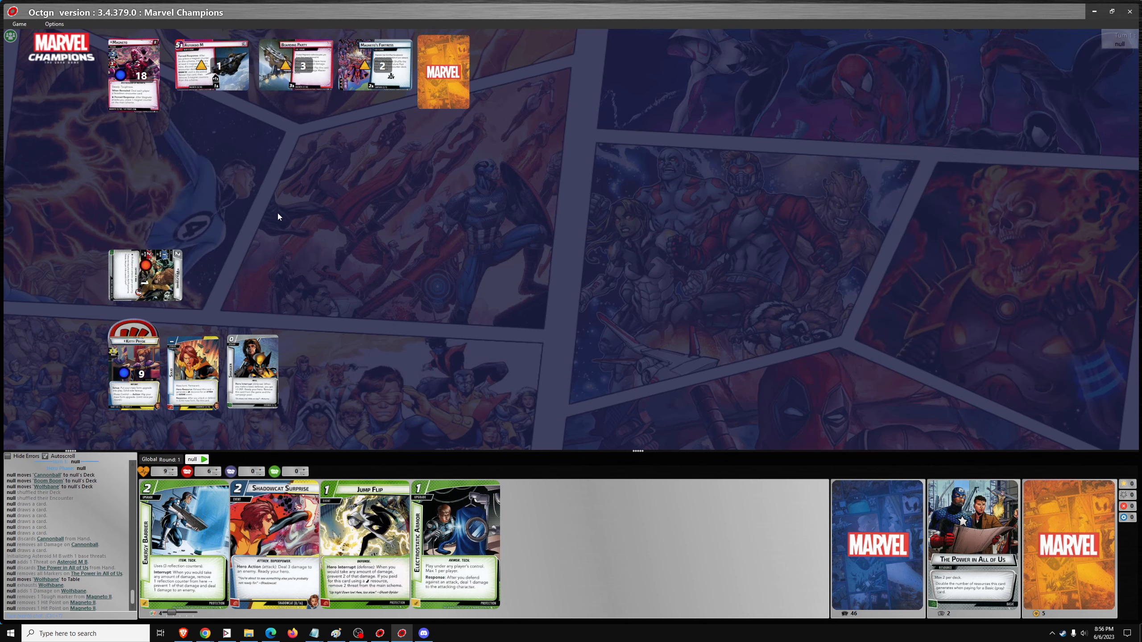
{"action": "mouse_move", "coordinate": [134, 368]}
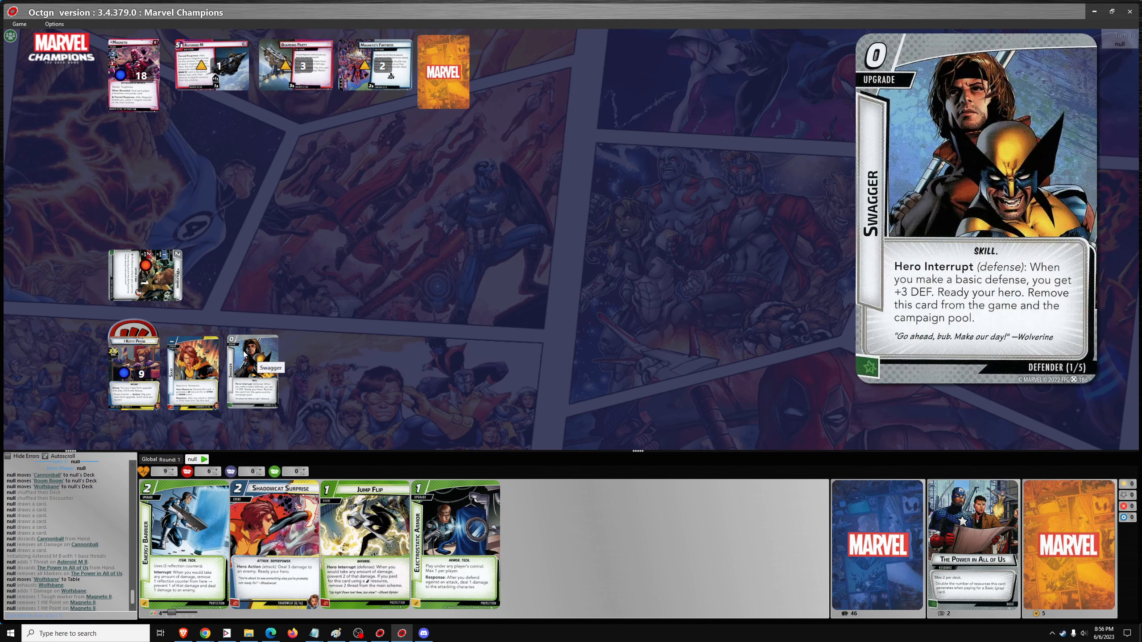
{"action": "mouse_move", "coordinate": [191, 359]}
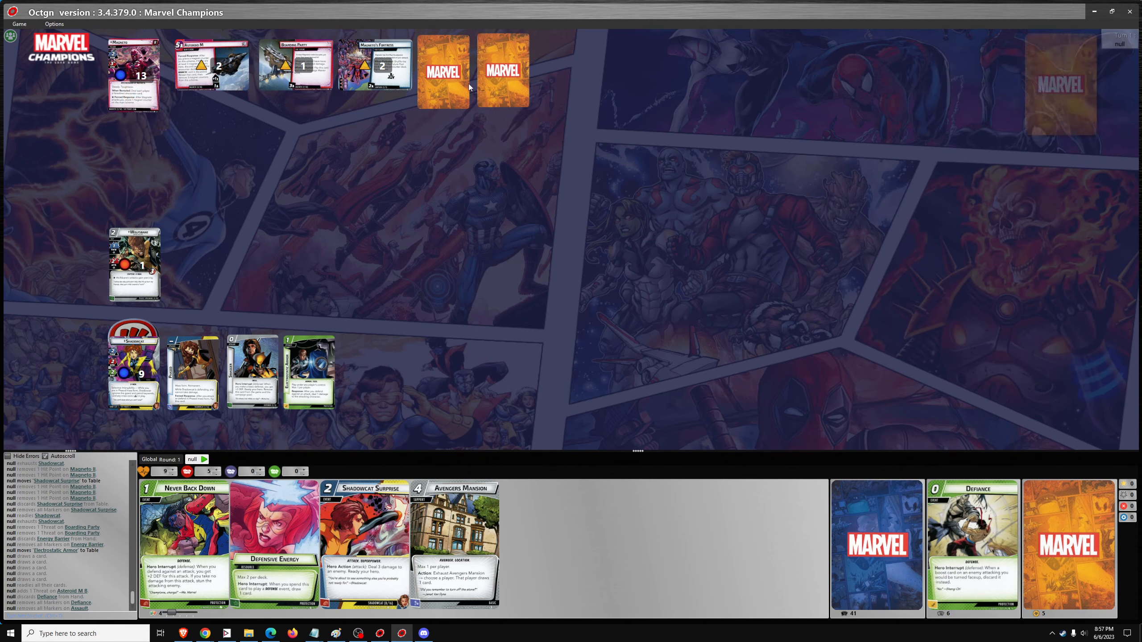
- Switch to the shared encounter area to reveal Master of Magnetism
{"action": "left_click", "coordinate": [443, 70]}
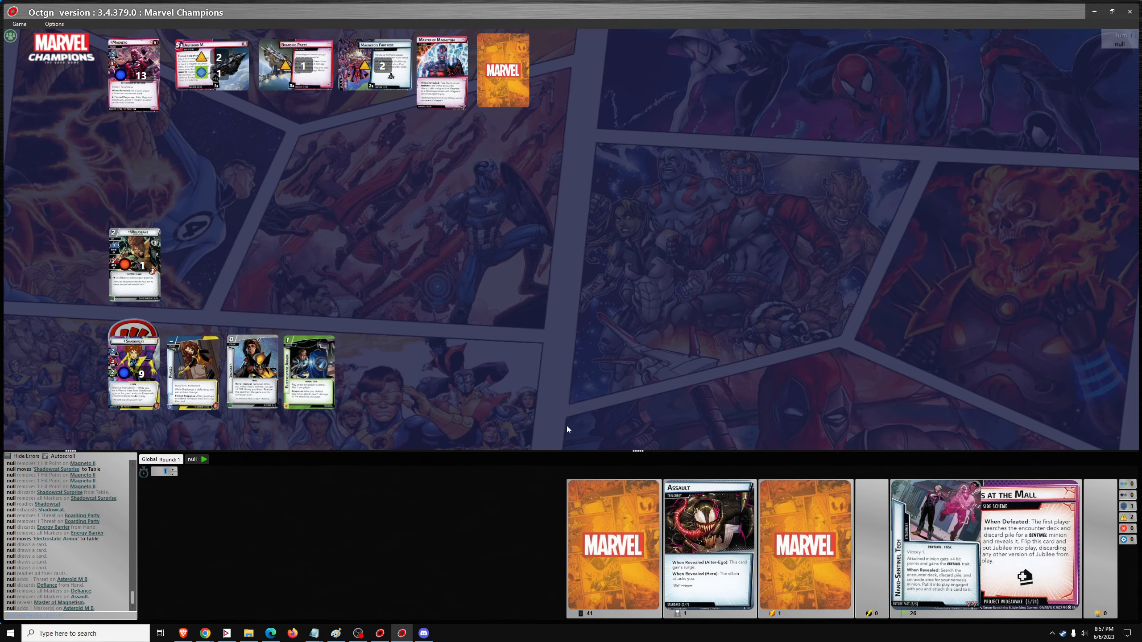
{"action": "left_click", "coordinate": [206, 459]}
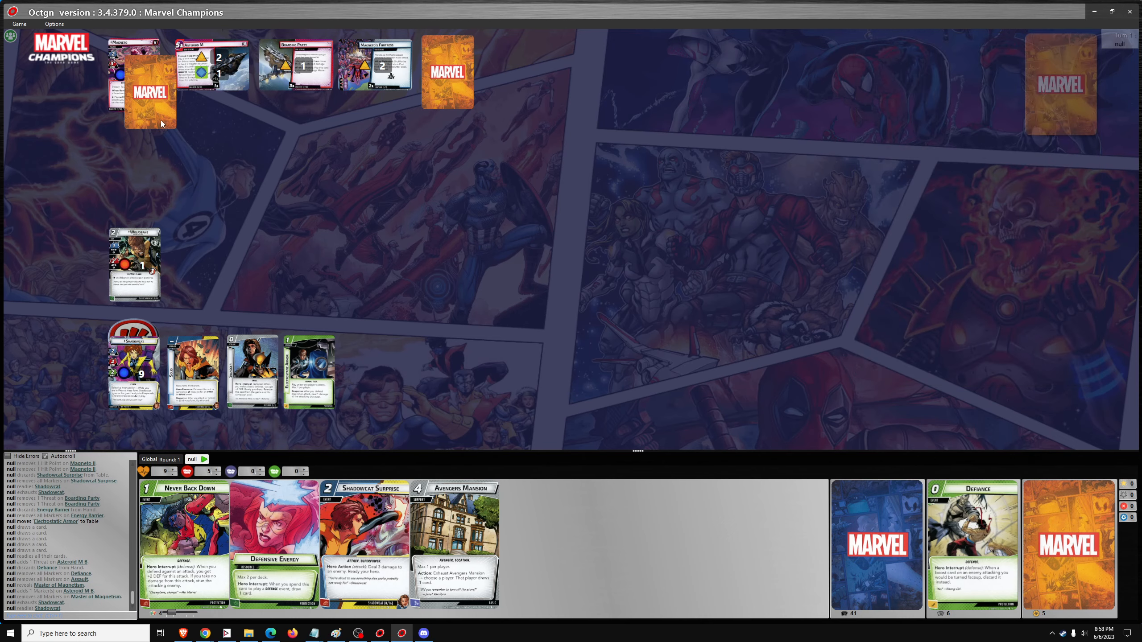
{"action": "mouse_move", "coordinate": [309, 361]}
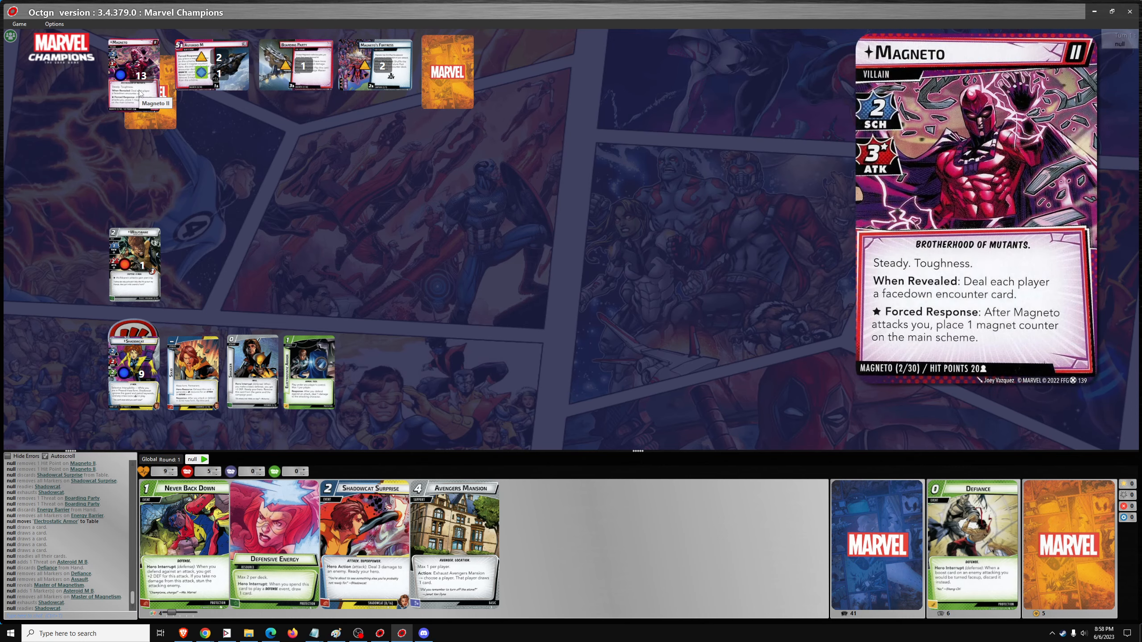
{"action": "mouse_move", "coordinate": [153, 87]}
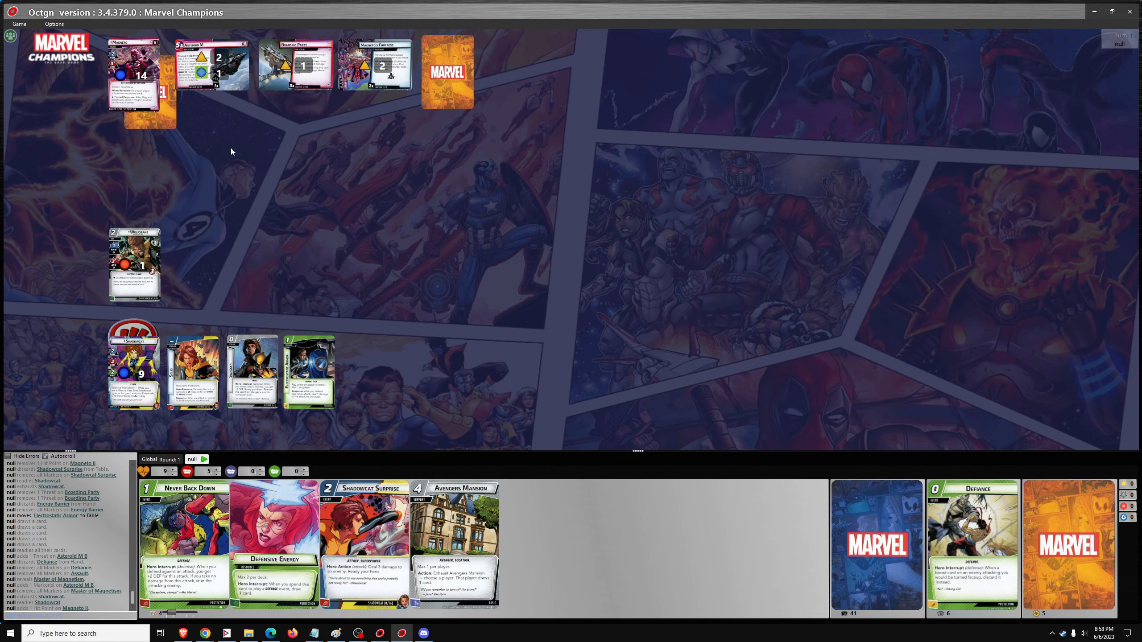
{"action": "mouse_move", "coordinate": [252, 364]}
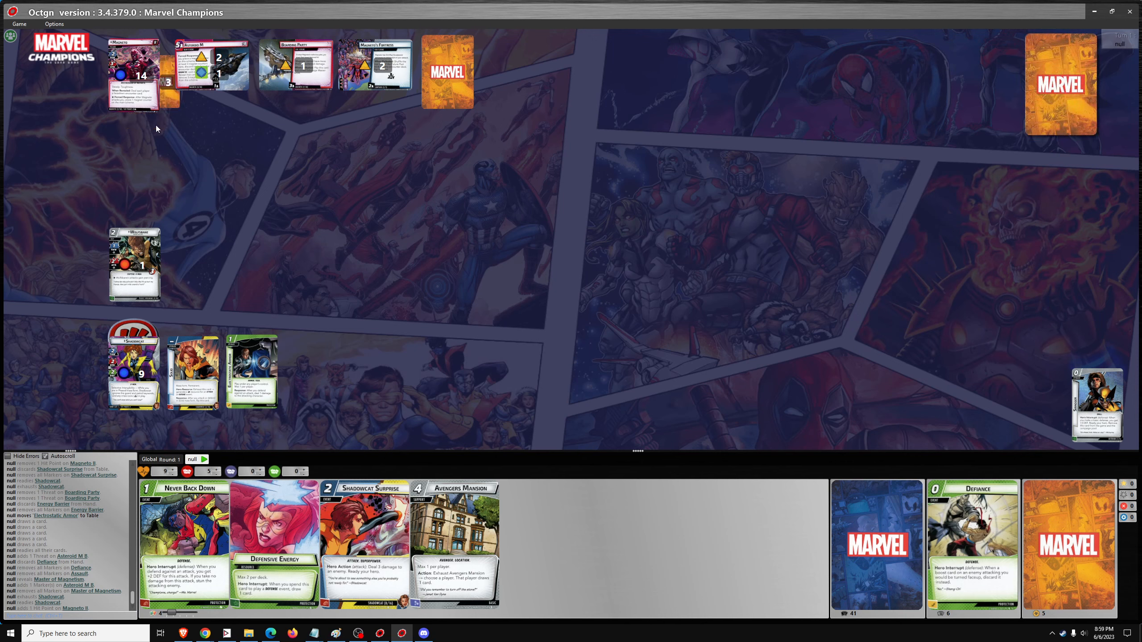
{"action": "mouse_move", "coordinate": [171, 88]}
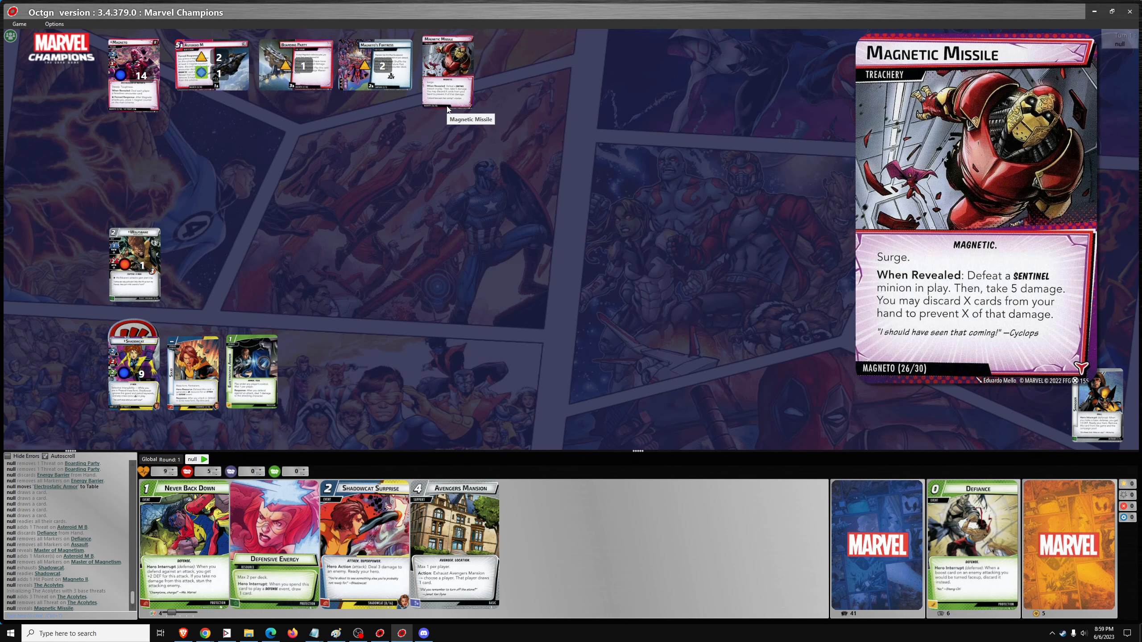
{"action": "mouse_move", "coordinate": [447, 108]}
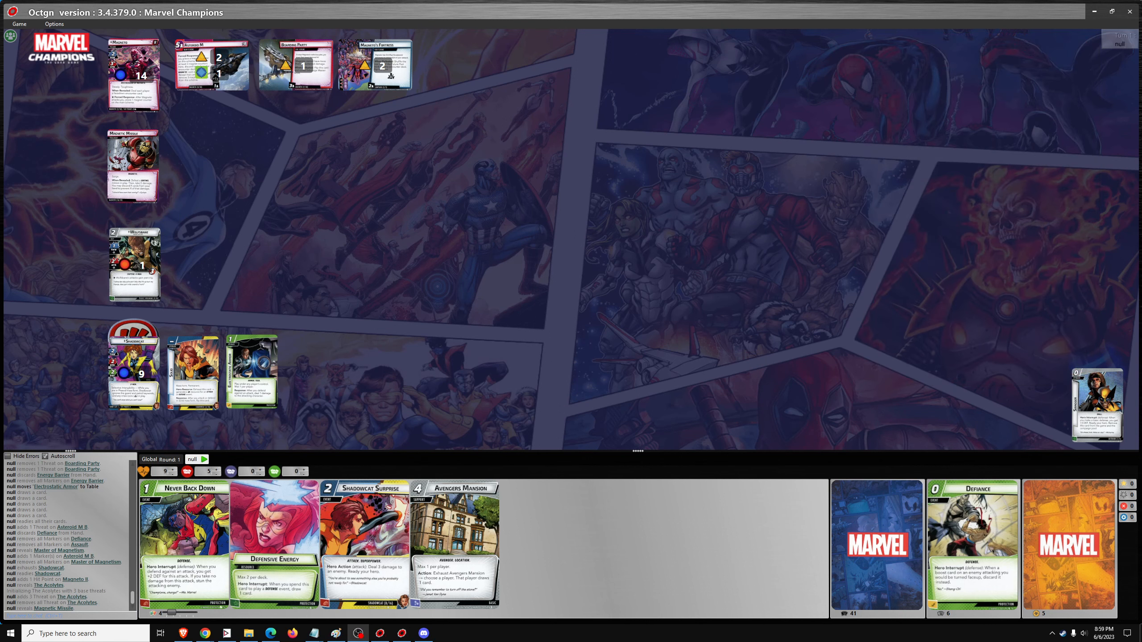
{"action": "mouse_move", "coordinate": [204, 259]}
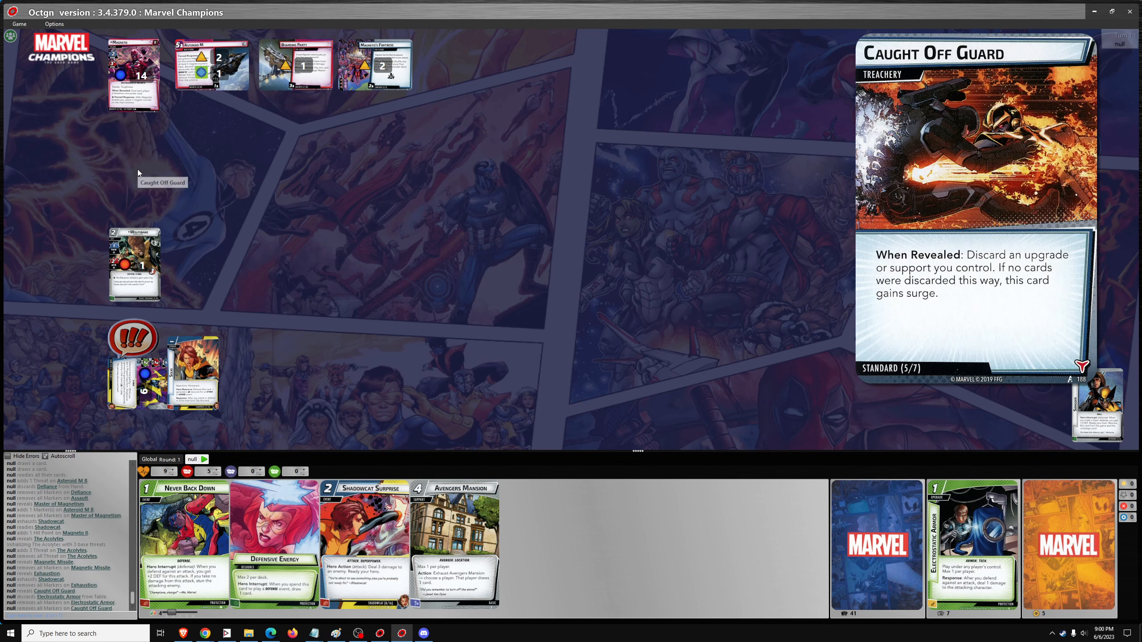
{"action": "mouse_move", "coordinate": [259, 321]}
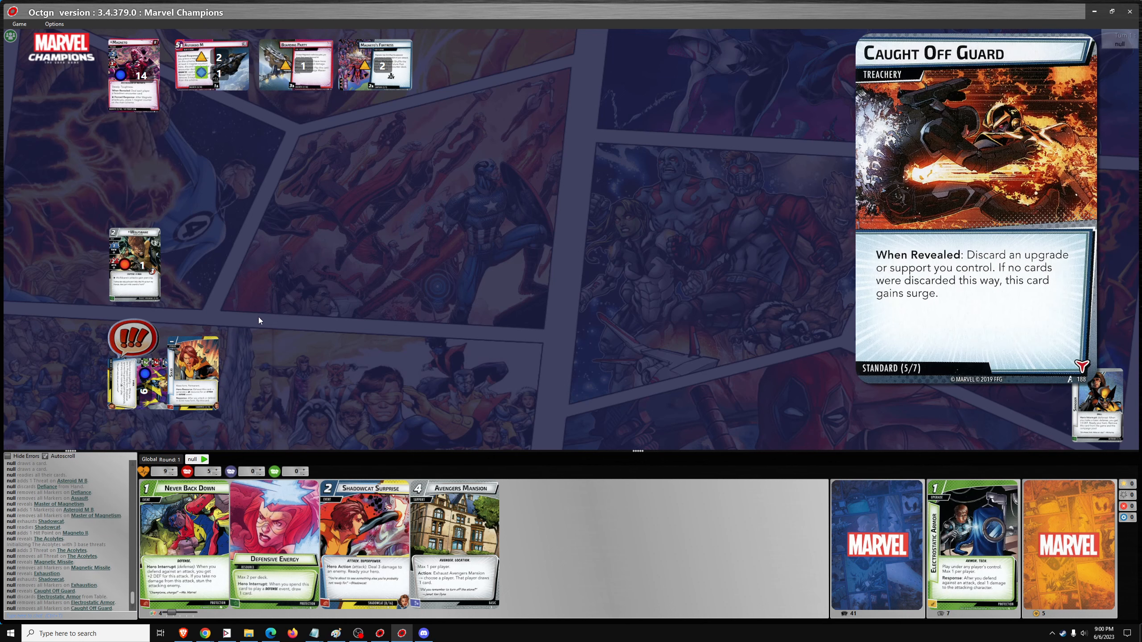
{"action": "mouse_move", "coordinate": [297, 391]}
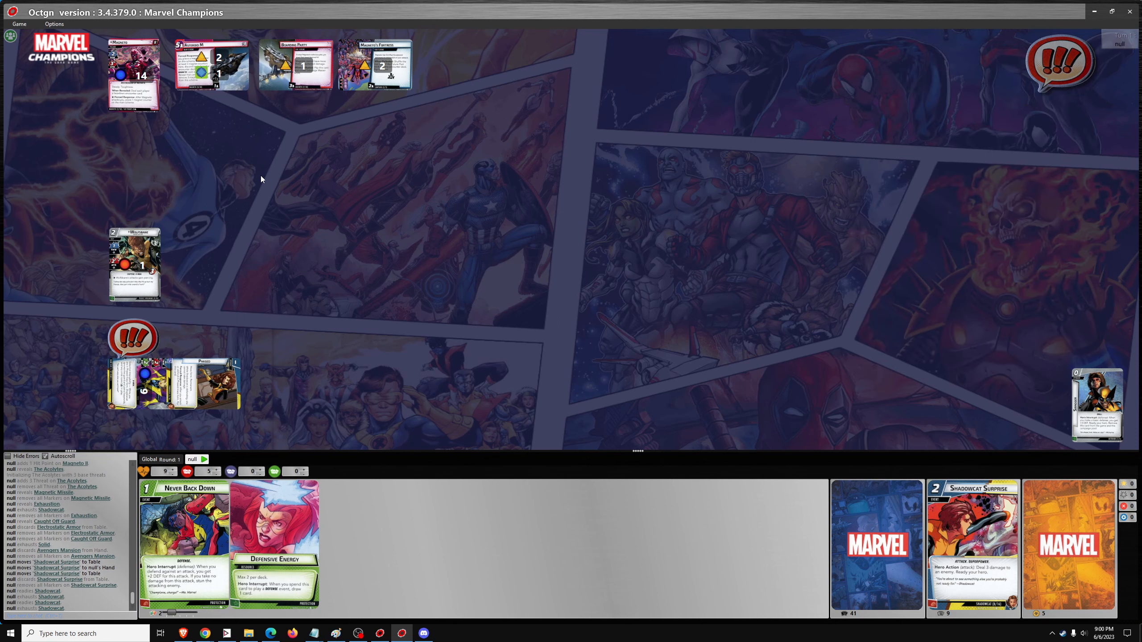
{"action": "mouse_move", "coordinate": [295, 65]}
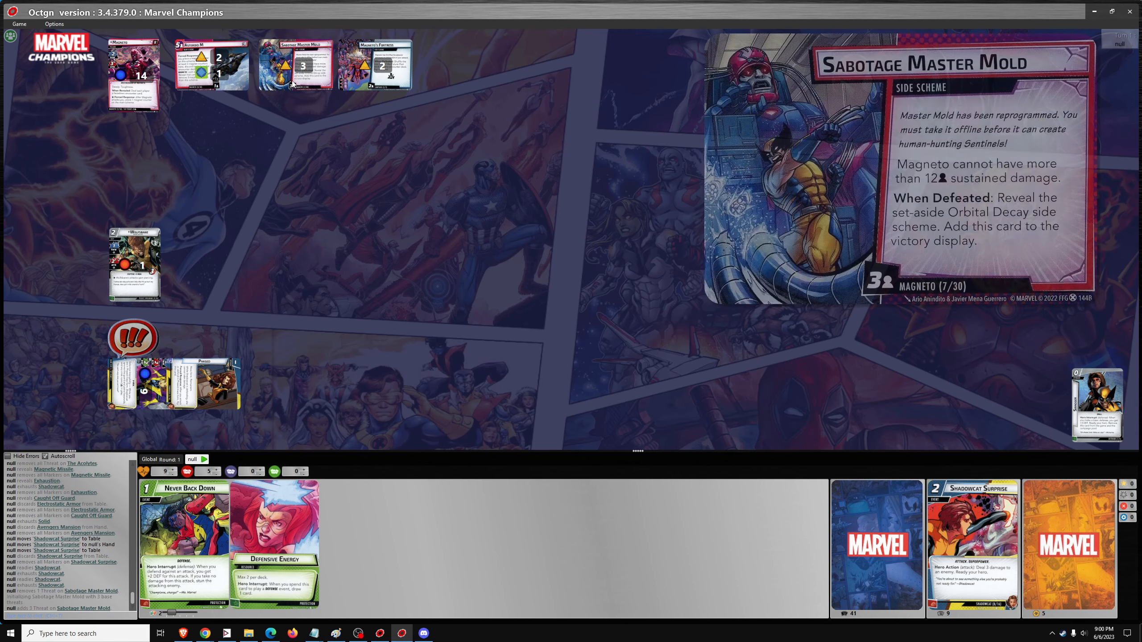
{"action": "mouse_move", "coordinate": [295, 65]}
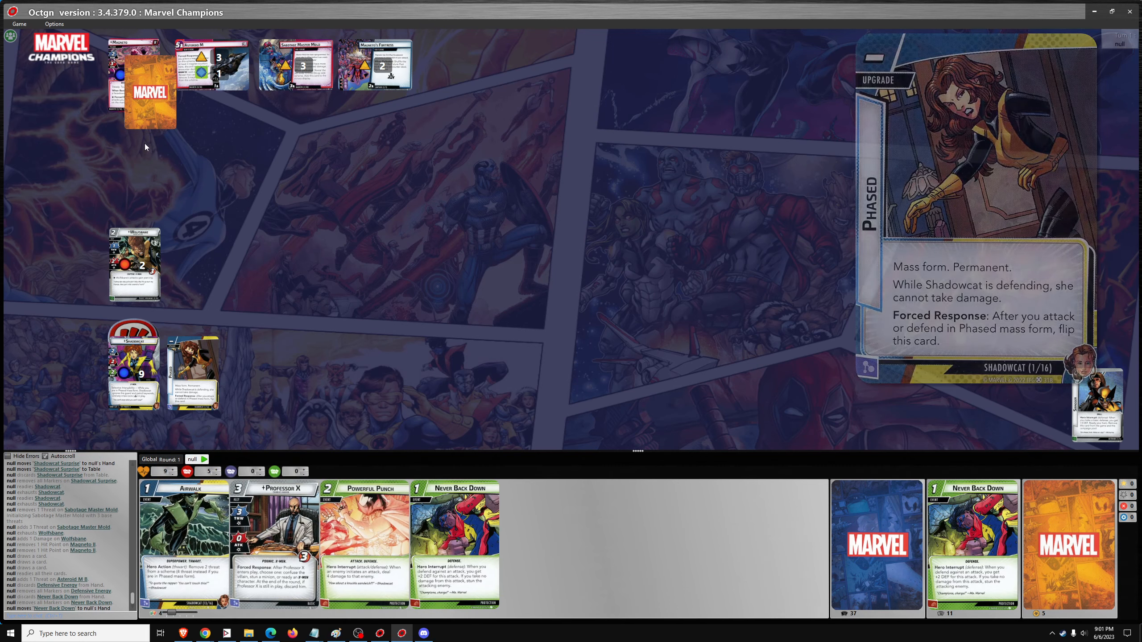
- Select Magneto's villain card to resolve his attack
{"action": "left_click", "coordinate": [134, 76]}
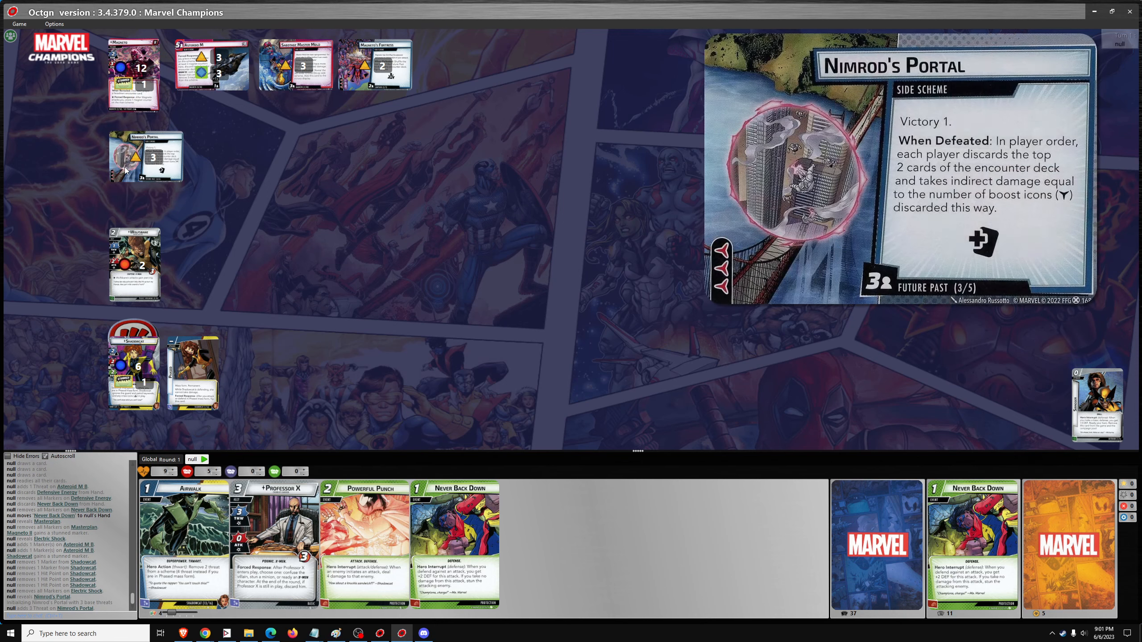
{"action": "mouse_move", "coordinate": [146, 156]}
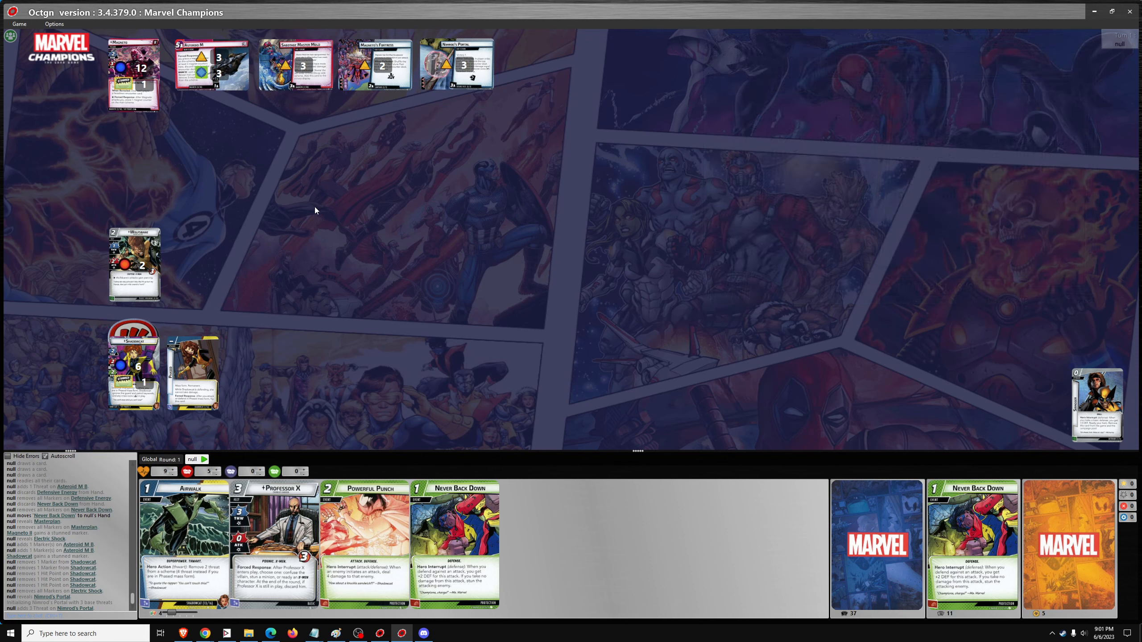
{"action": "mouse_move", "coordinate": [274, 252]}
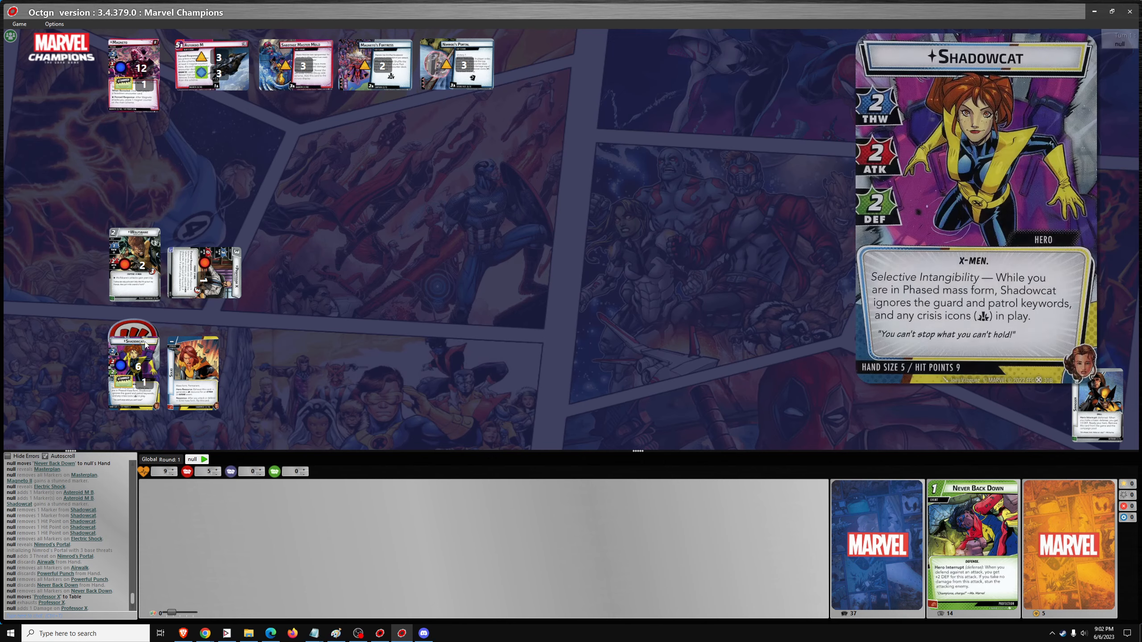
- Remove the stun from Shadowcat
{"action": "right_click", "coordinate": [133, 357]}
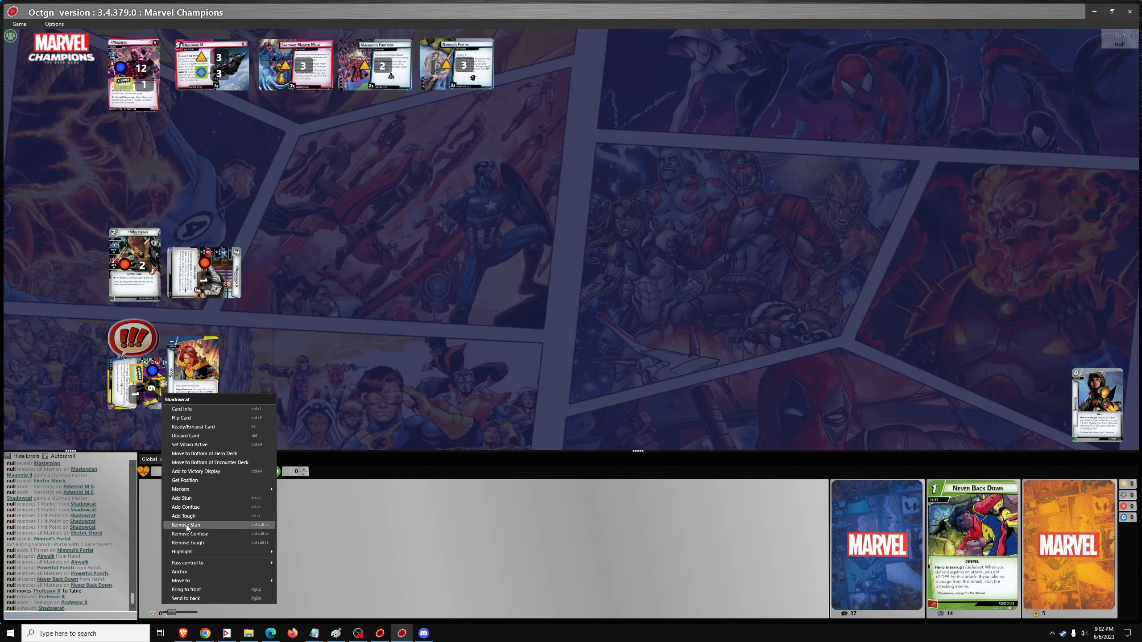
{"action": "left_click", "coordinate": [185, 526]}
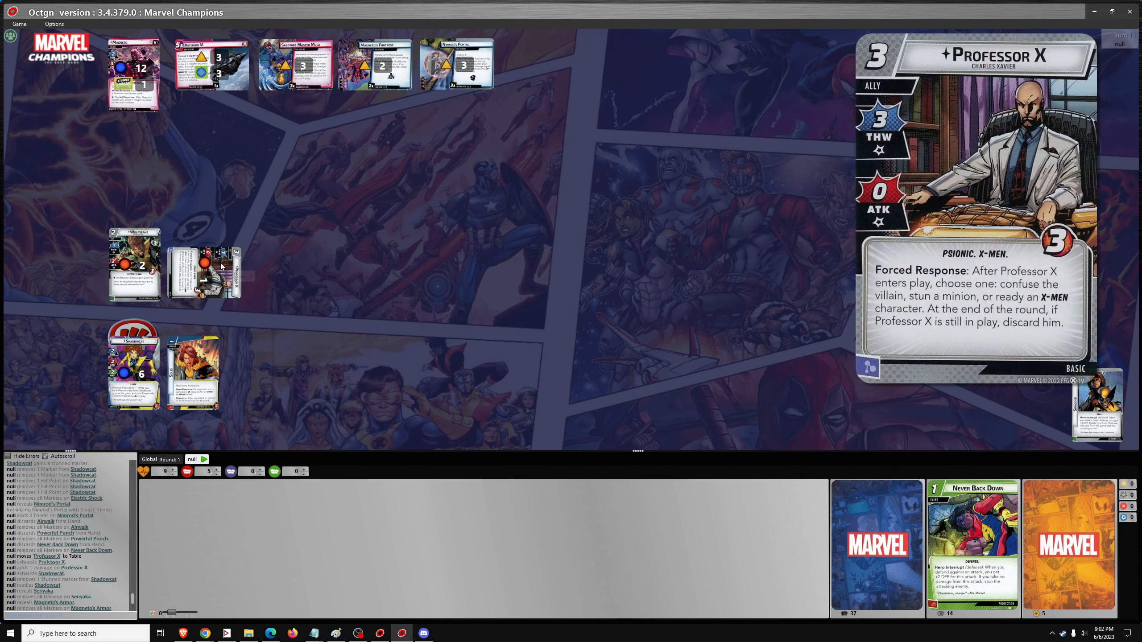
{"action": "mouse_move", "coordinate": [206, 275]}
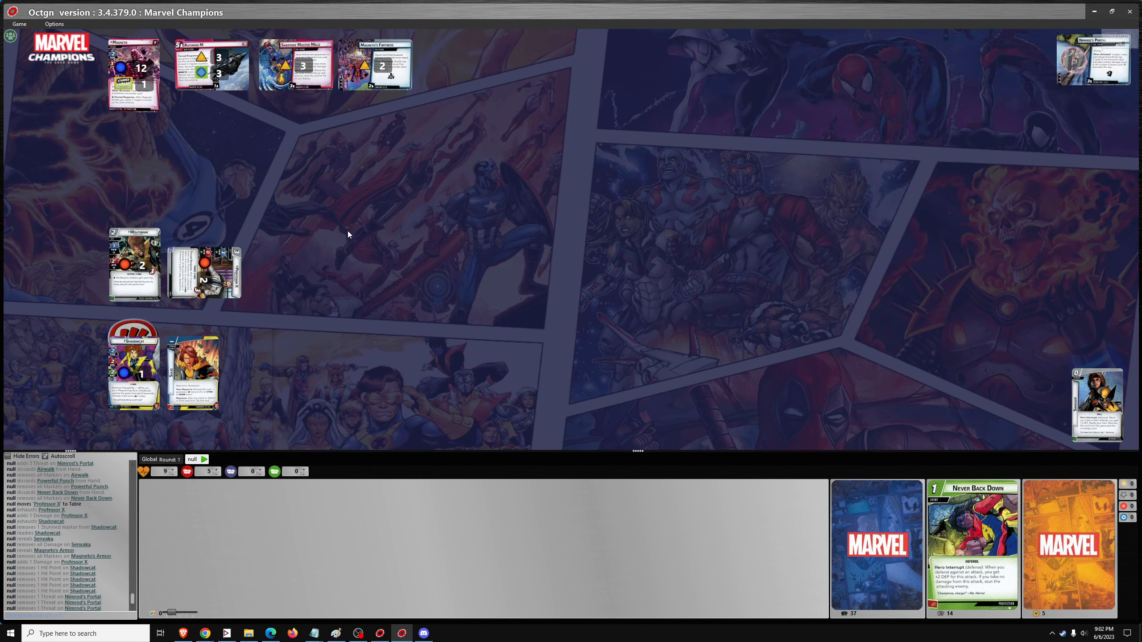
{"action": "mouse_move", "coordinate": [133, 370]}
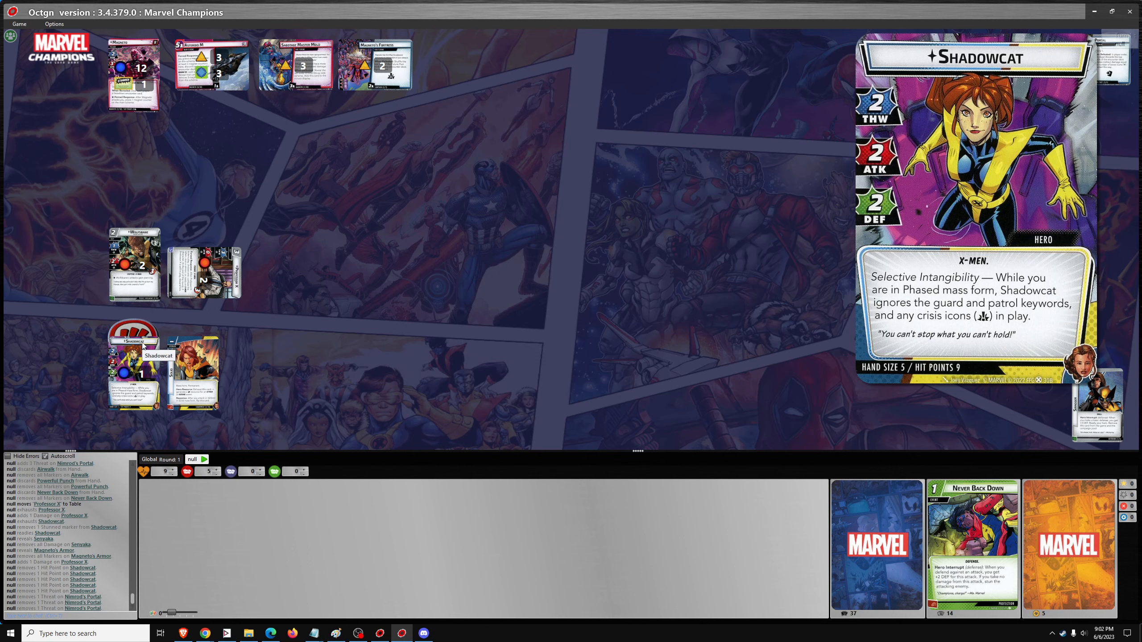
{"action": "mouse_move", "coordinate": [153, 346]}
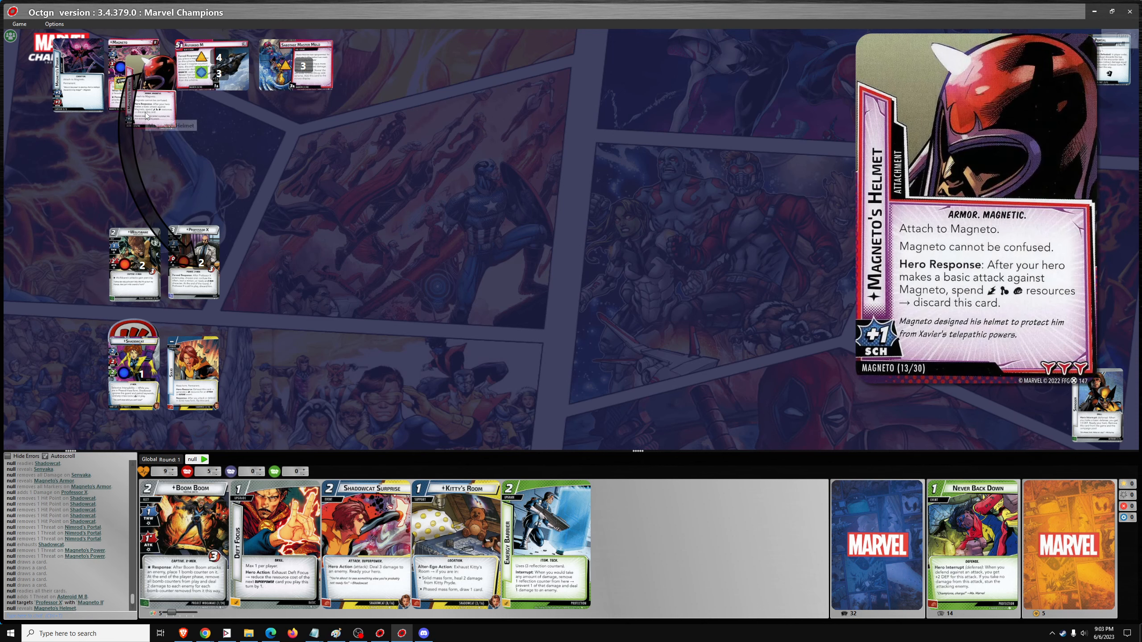
{"action": "mouse_move", "coordinate": [145, 115]}
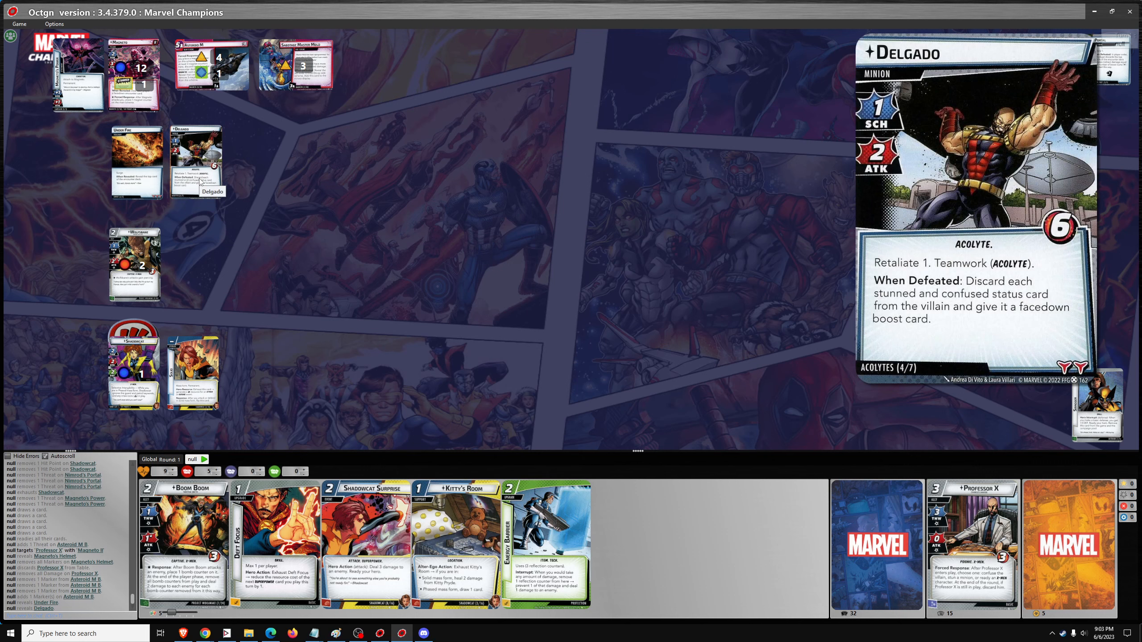
- Bring up the action menu for the Delgado minion
{"action": "right_click", "coordinate": [135, 73]}
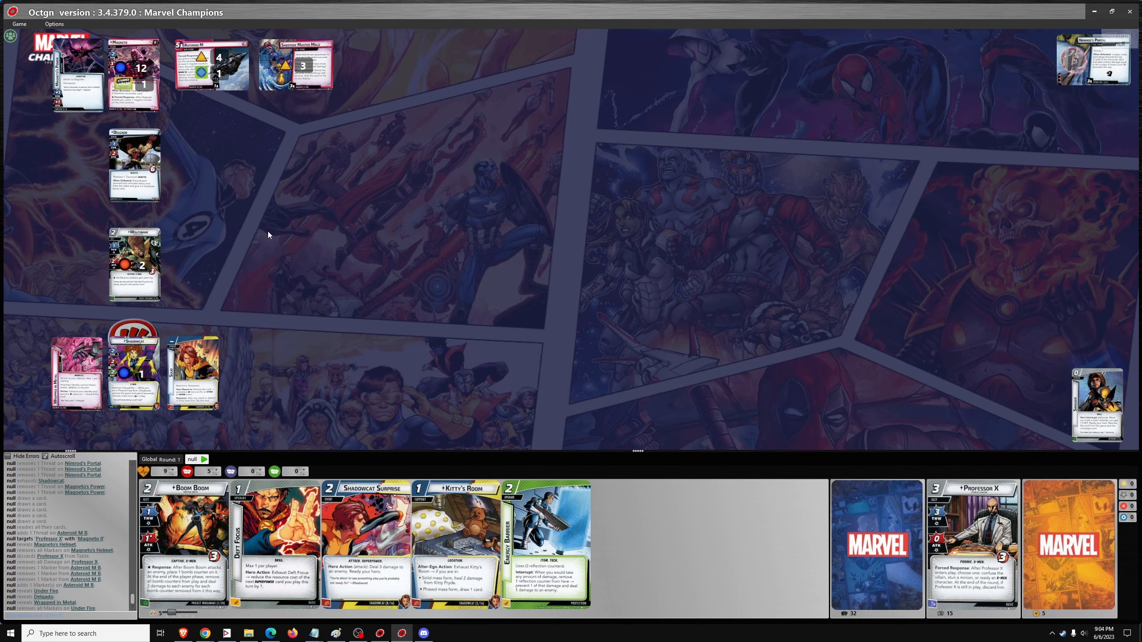
{"action": "mouse_move", "coordinate": [200, 207]}
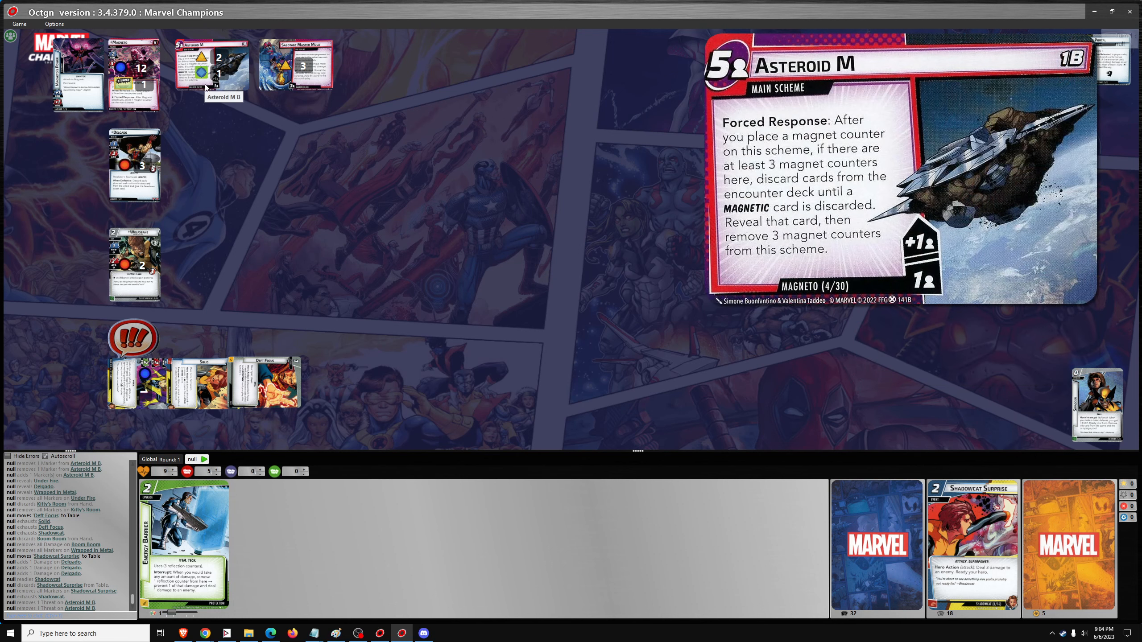
{"action": "mouse_move", "coordinate": [211, 79]}
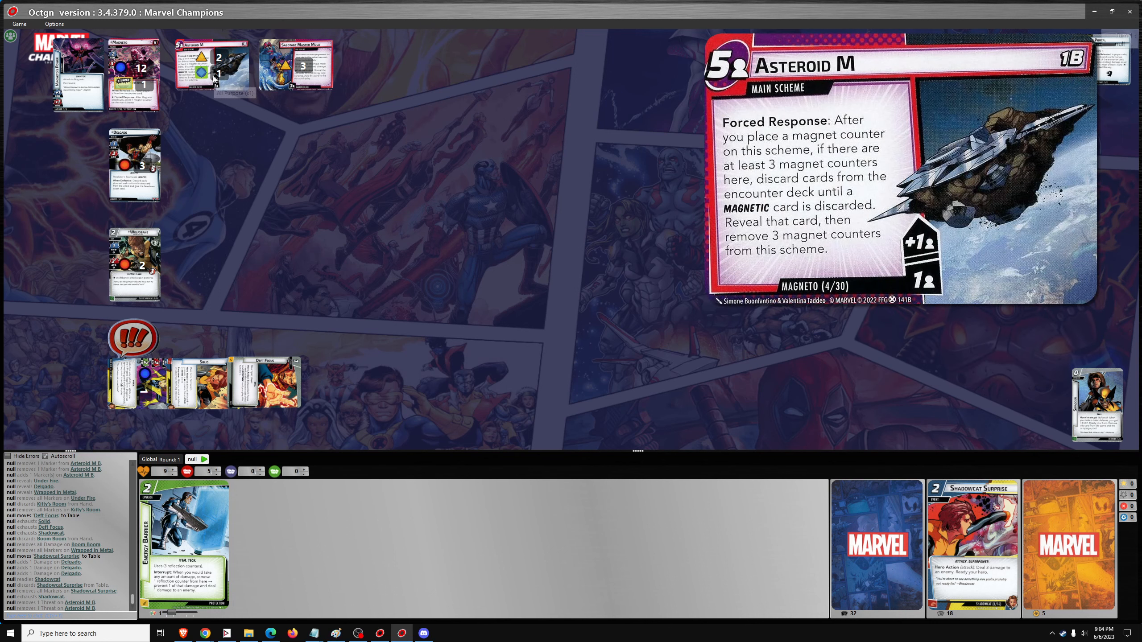
{"action": "mouse_move", "coordinate": [216, 78]}
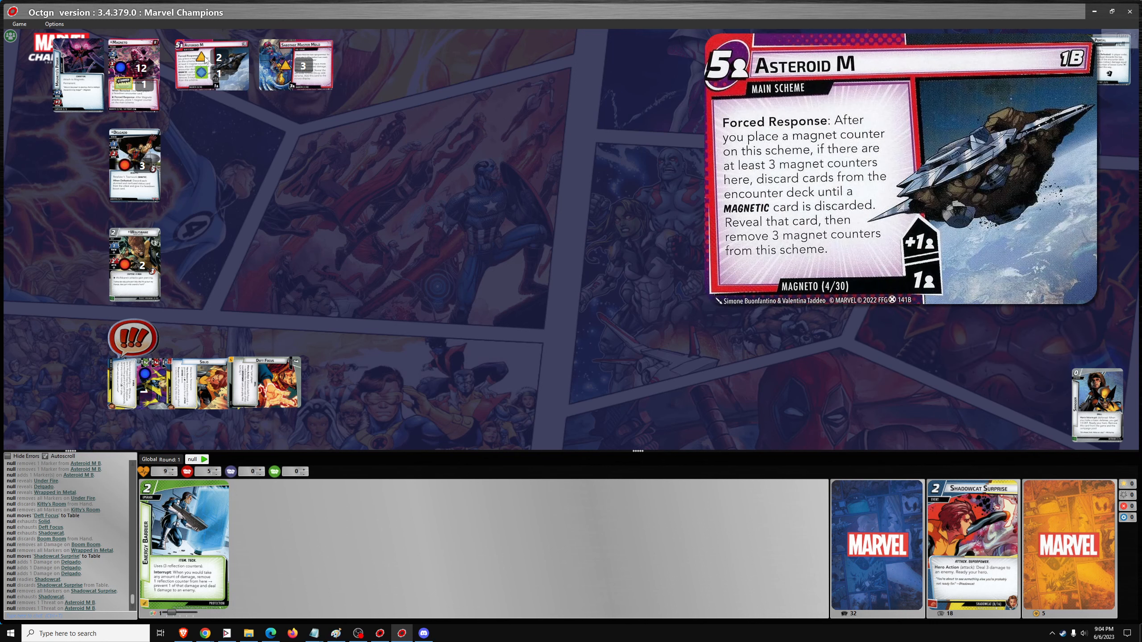
{"action": "mouse_move", "coordinate": [213, 65]}
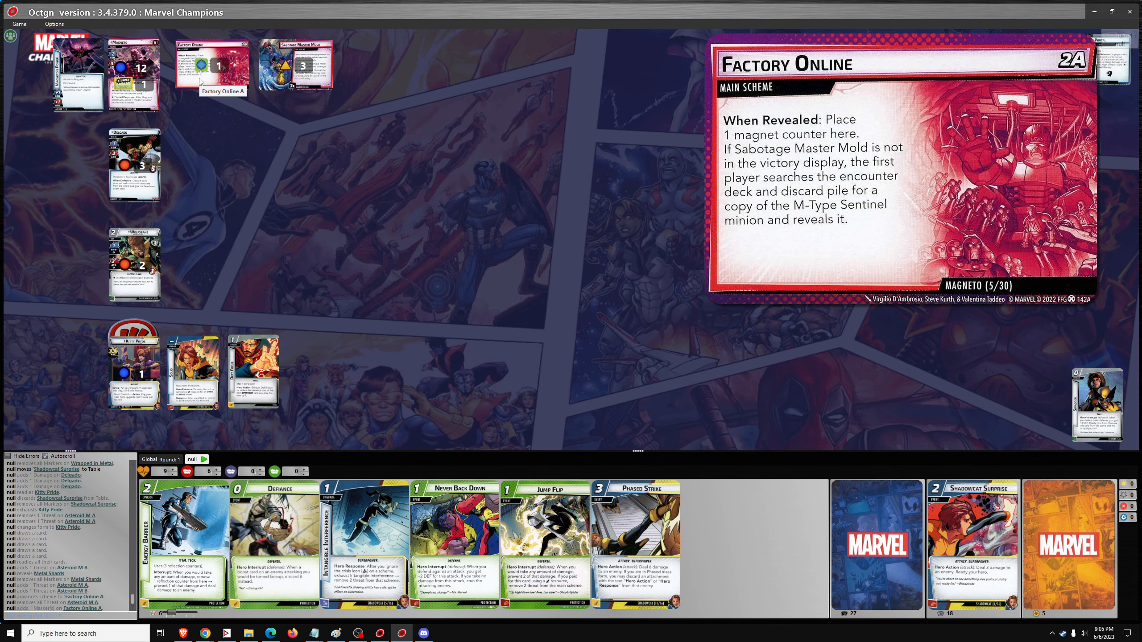
{"action": "mouse_move", "coordinate": [295, 64]}
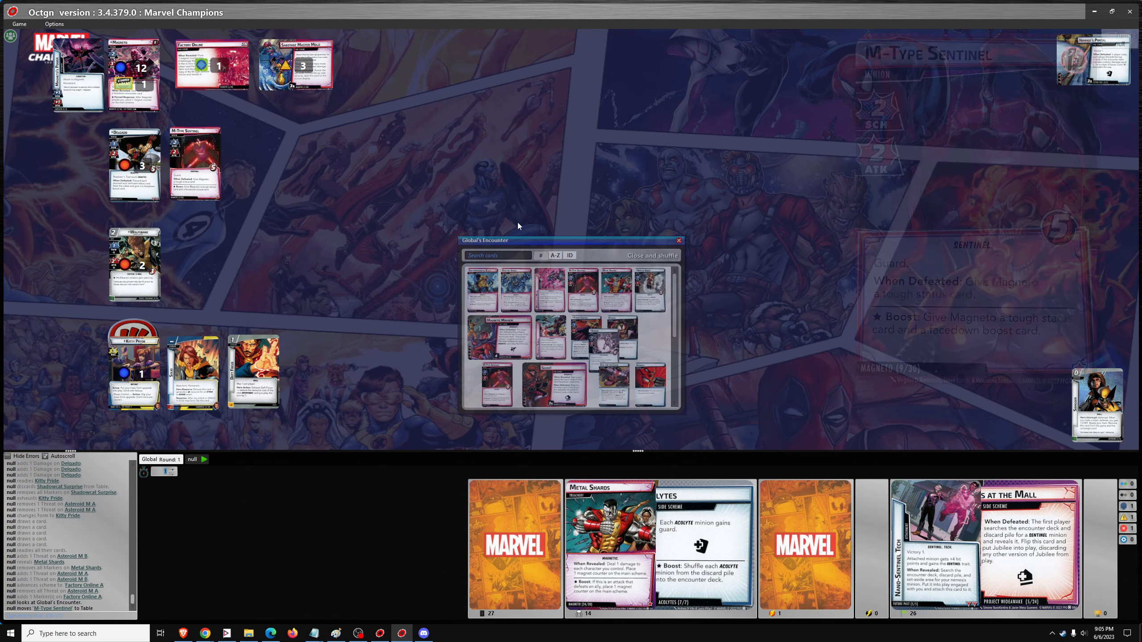
{"action": "left_click", "coordinate": [653, 255]}
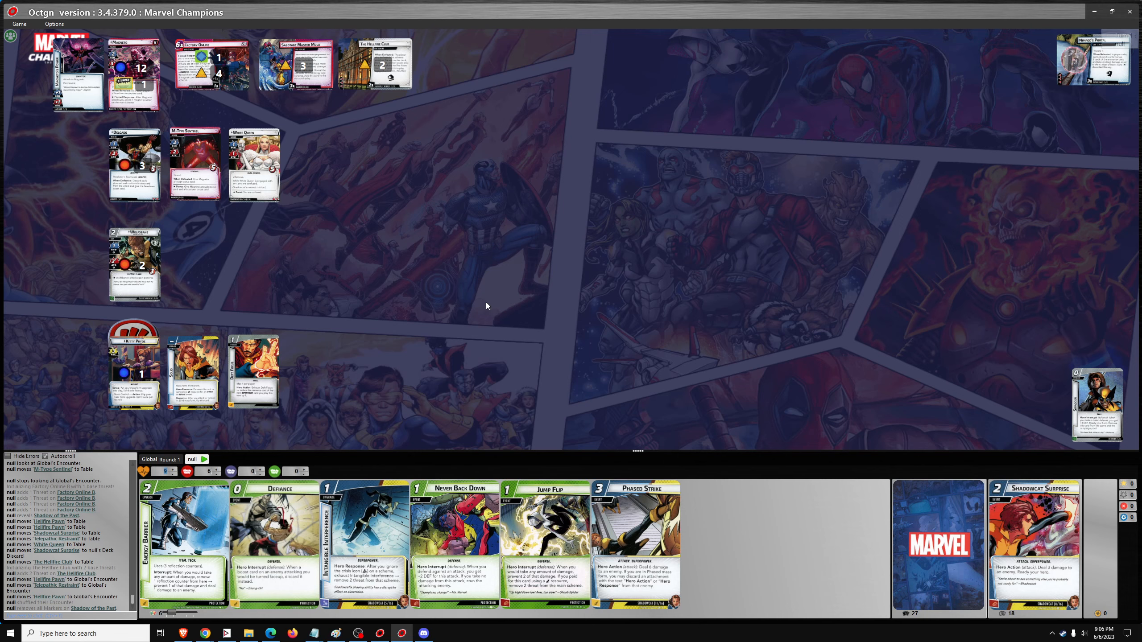
- Flip Kitty Pryde back to her Shadowcat hero form
{"action": "left_click", "coordinate": [133, 368]}
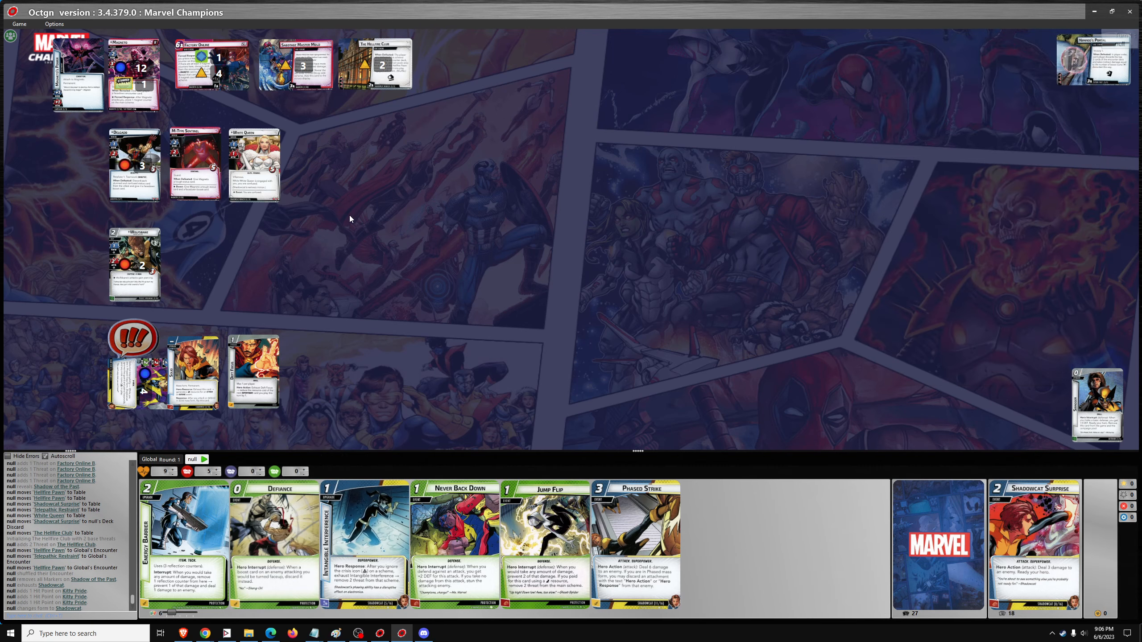
{"action": "mouse_move", "coordinate": [343, 230]}
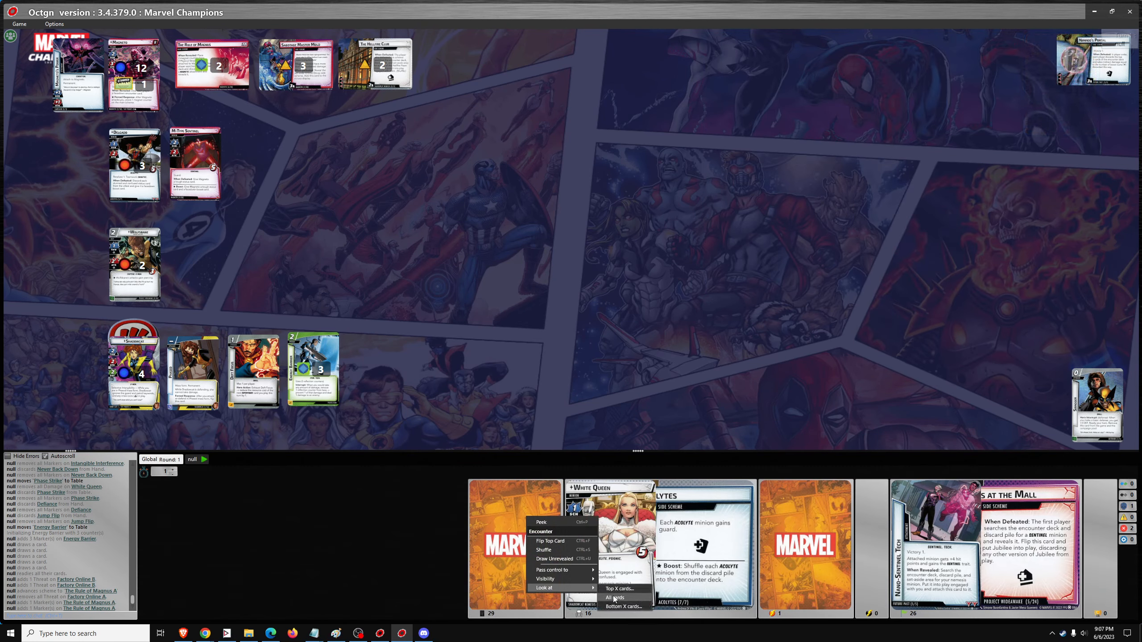
- Search the encounter deck and discard pile, putting Magneto's Helmet beside Magneto
{"action": "left_click", "coordinate": [617, 598]}
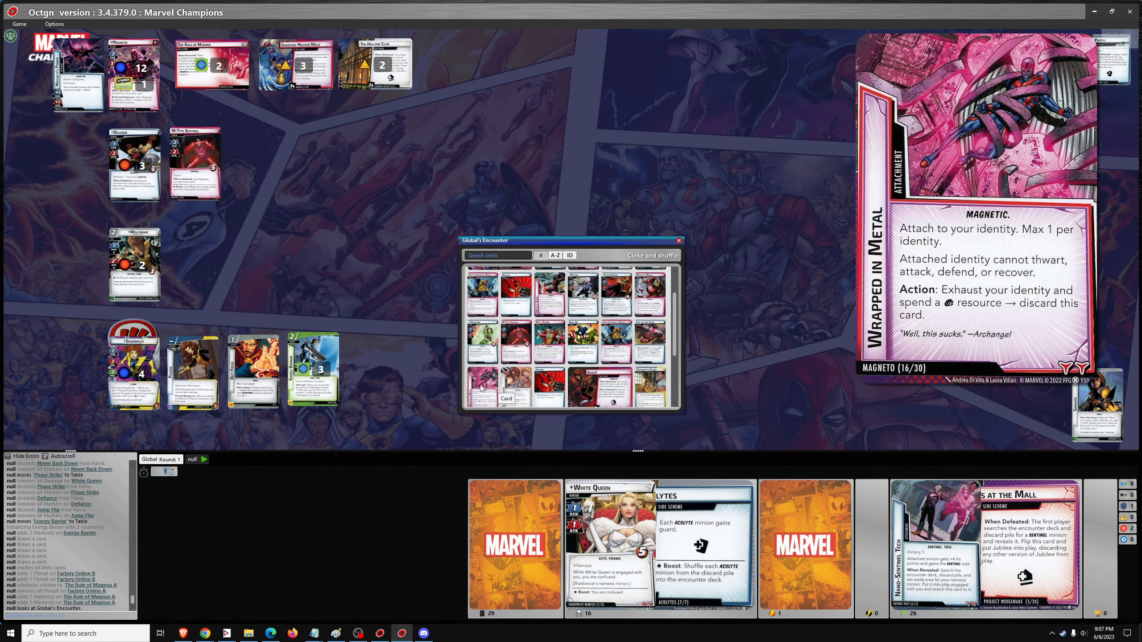
{"action": "scroll", "scroll_direction": "down", "scroll_amount": 3}
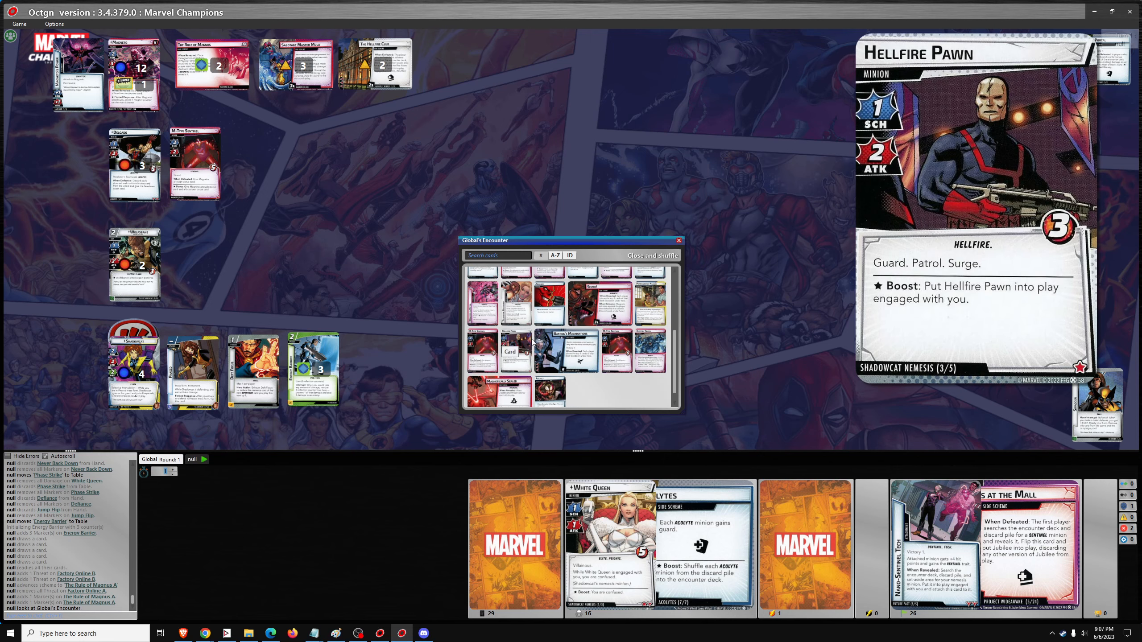
{"action": "left_click", "coordinate": [654, 255]}
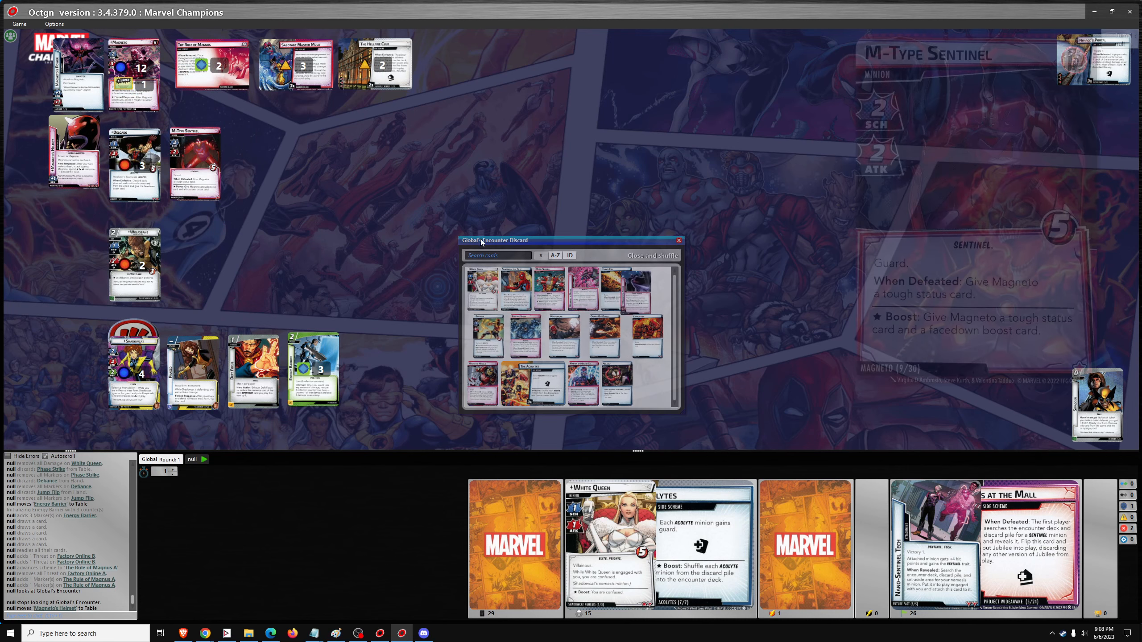
{"action": "left_click", "coordinate": [657, 255]}
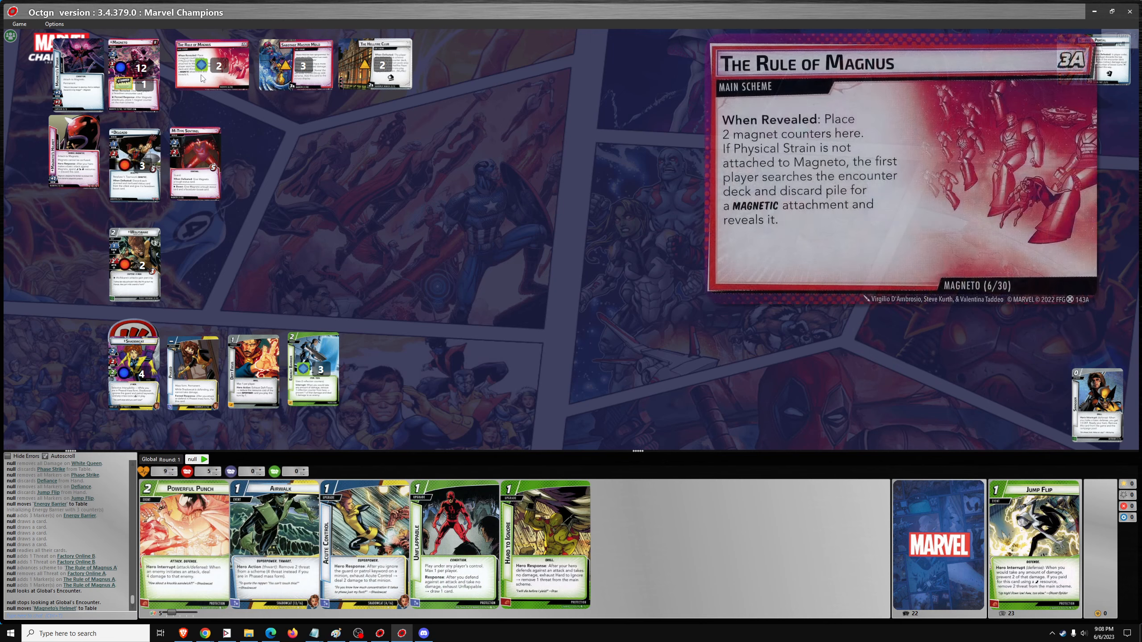
{"action": "mouse_move", "coordinate": [212, 67]}
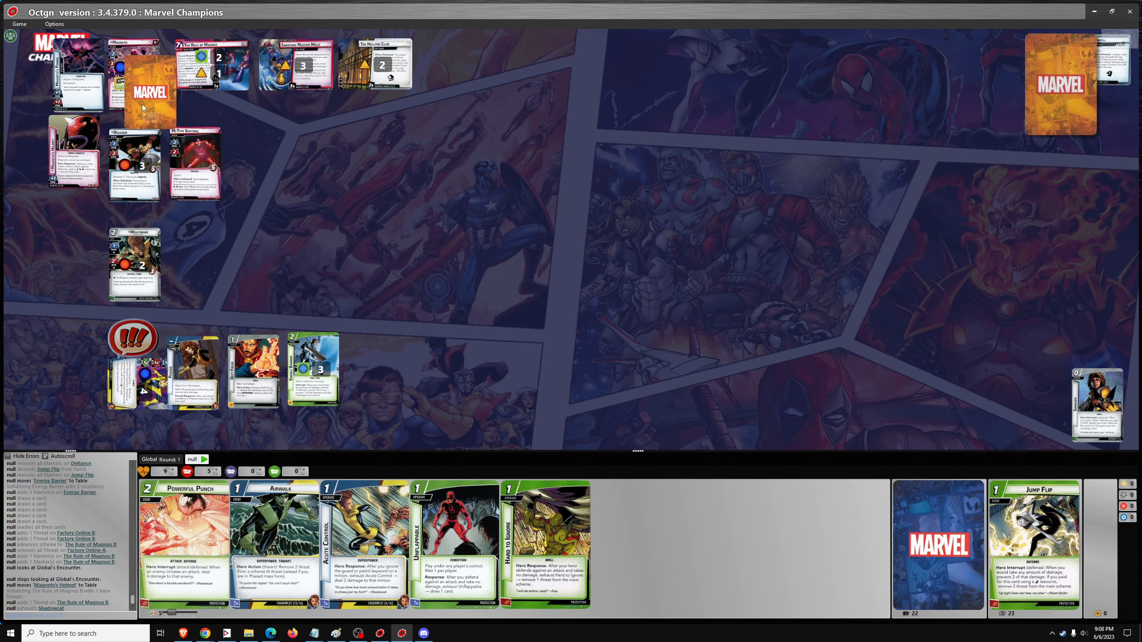
- Reveal Magneto's facedown boost card
{"action": "left_click", "coordinate": [148, 73]}
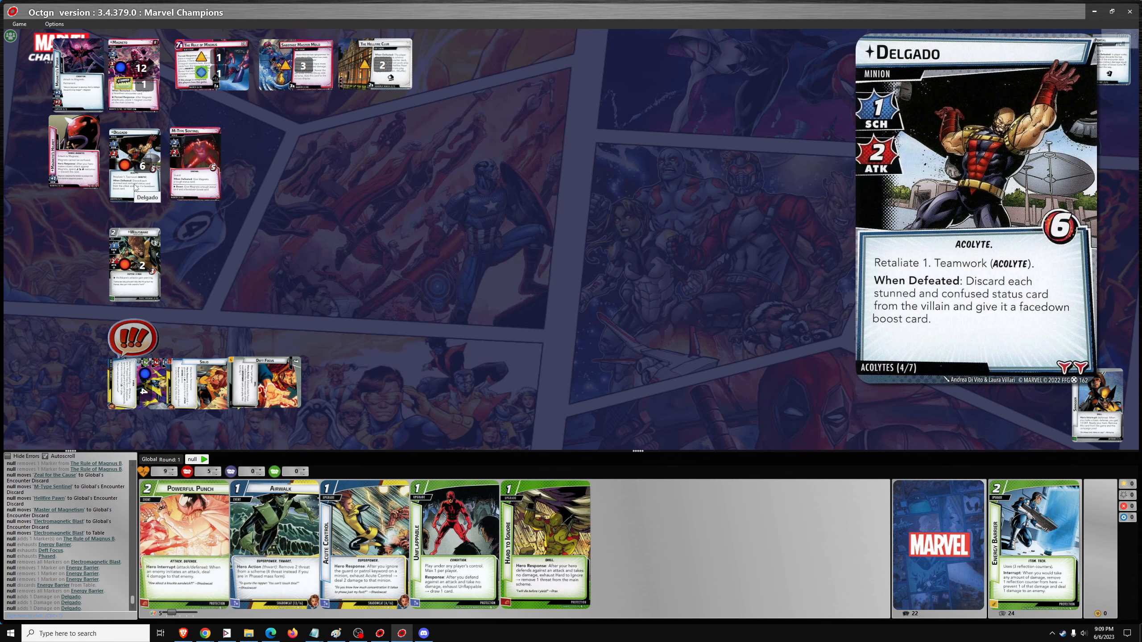
- Discard the defeated Delgado and resolve the Electric Shock treachery
{"action": "right_click", "coordinate": [134, 73]}
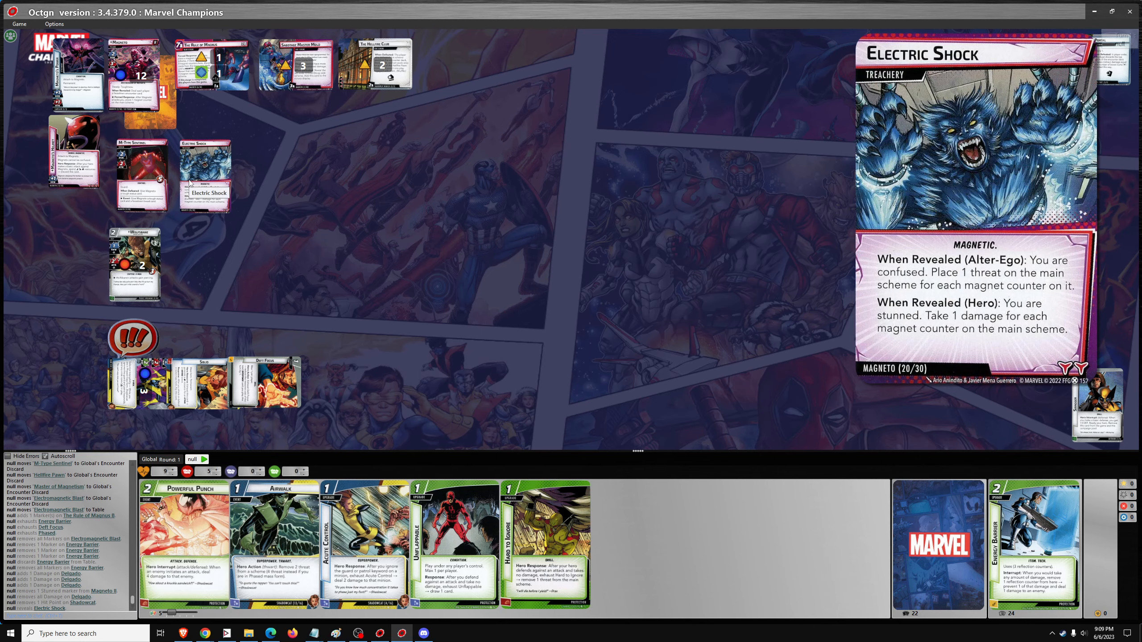
{"action": "right_click", "coordinate": [144, 374]}
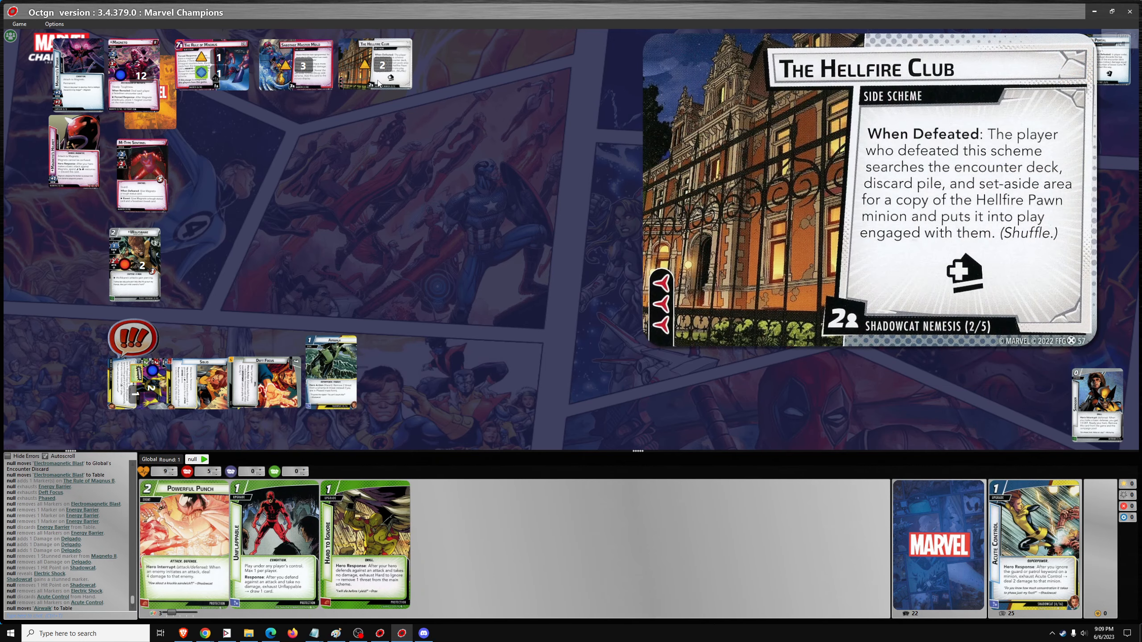
- Defeat The Hellfire Club side scheme and reshuffle the encounter deck after pulling Hellfire Pawn
{"action": "left_click", "coordinate": [375, 66]}
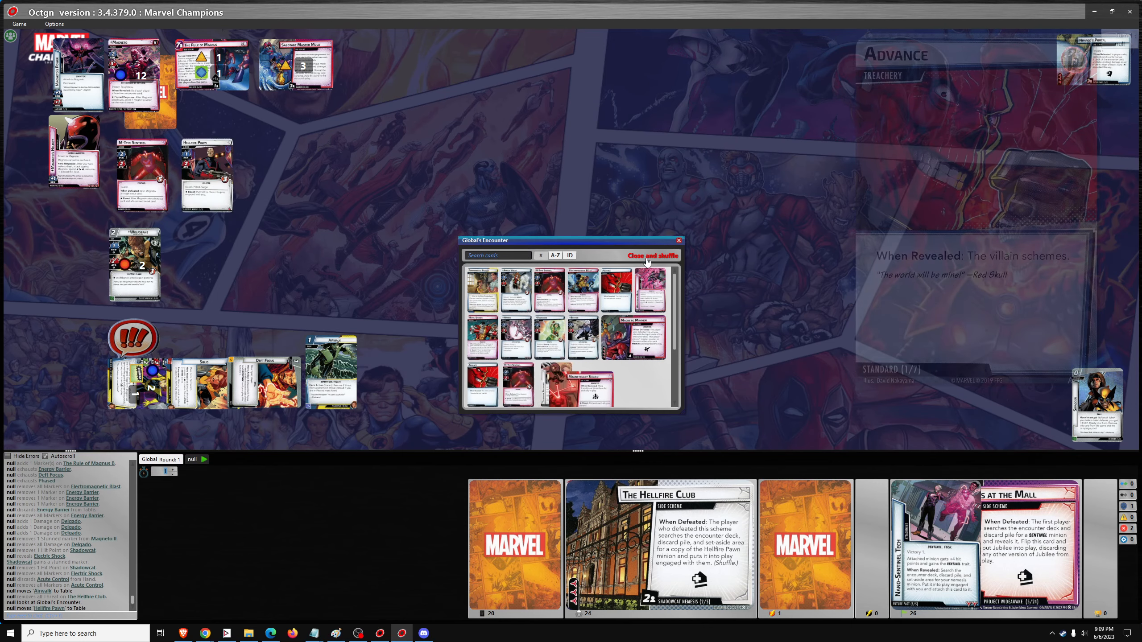
{"action": "left_click", "coordinate": [651, 256]}
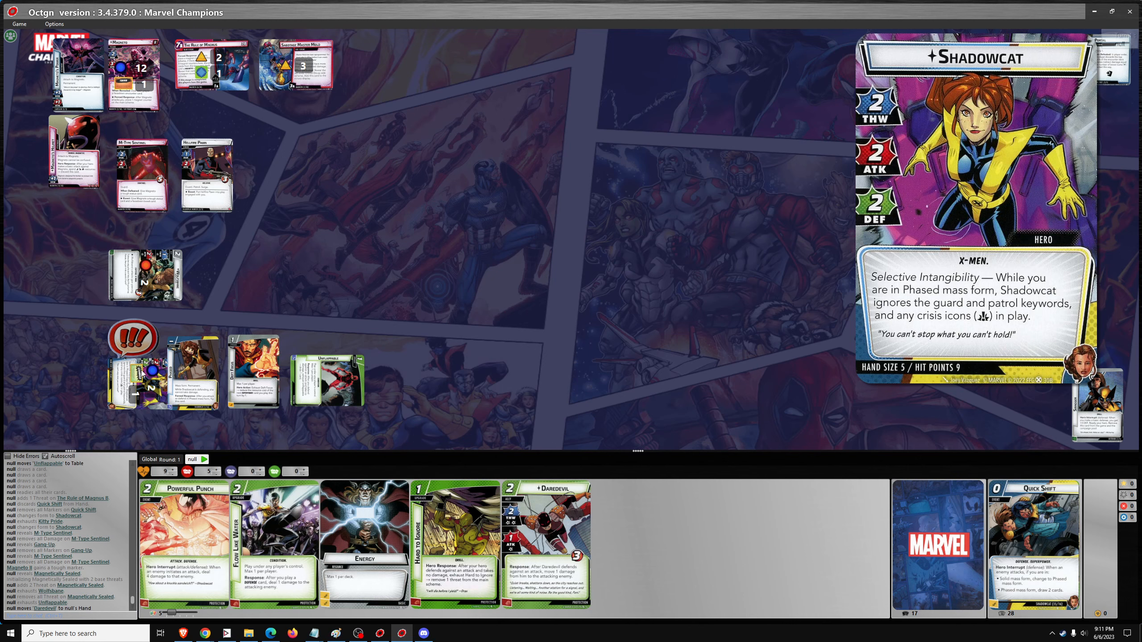
{"action": "mouse_move", "coordinate": [158, 399]}
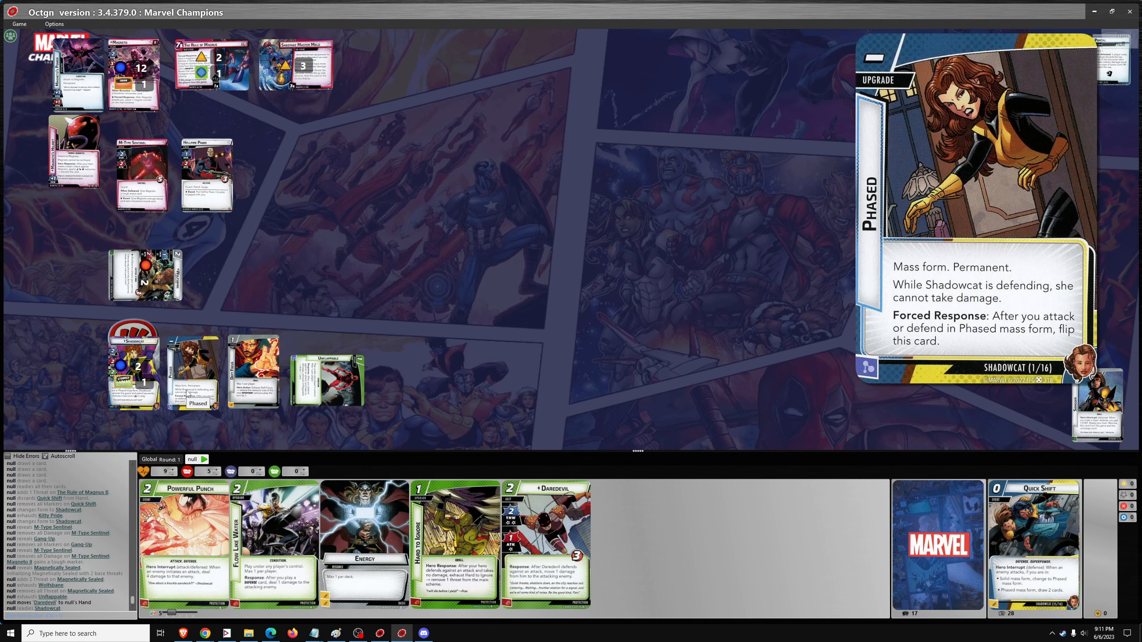
- Inspect Shadowcat's Phased upgrade card
{"action": "left_click", "coordinate": [193, 372]}
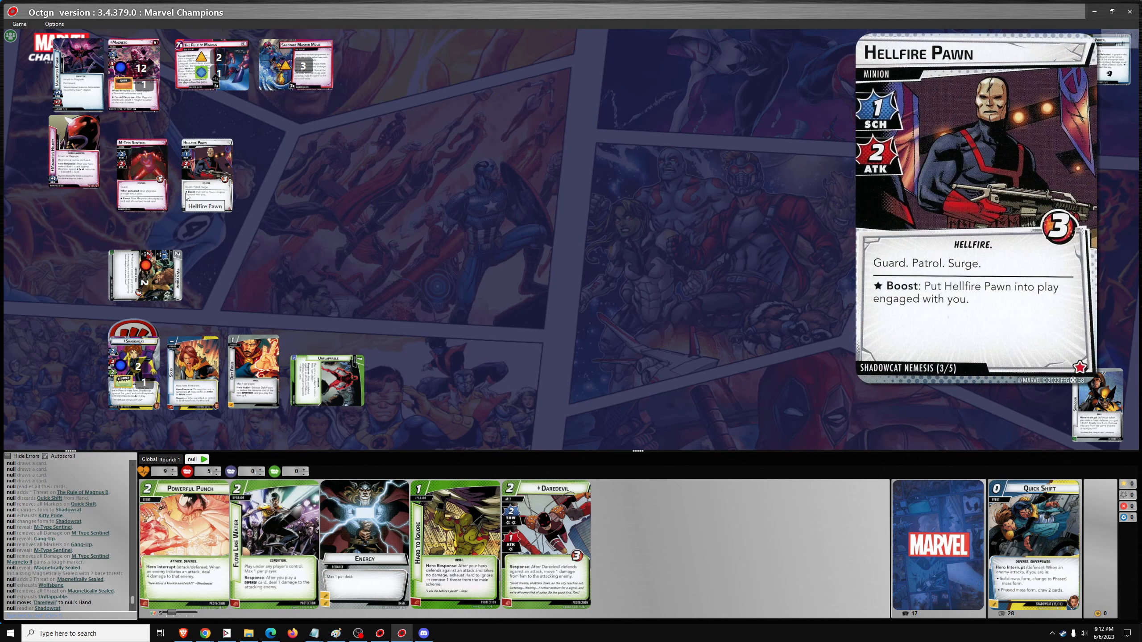
{"action": "mouse_move", "coordinate": [159, 250]}
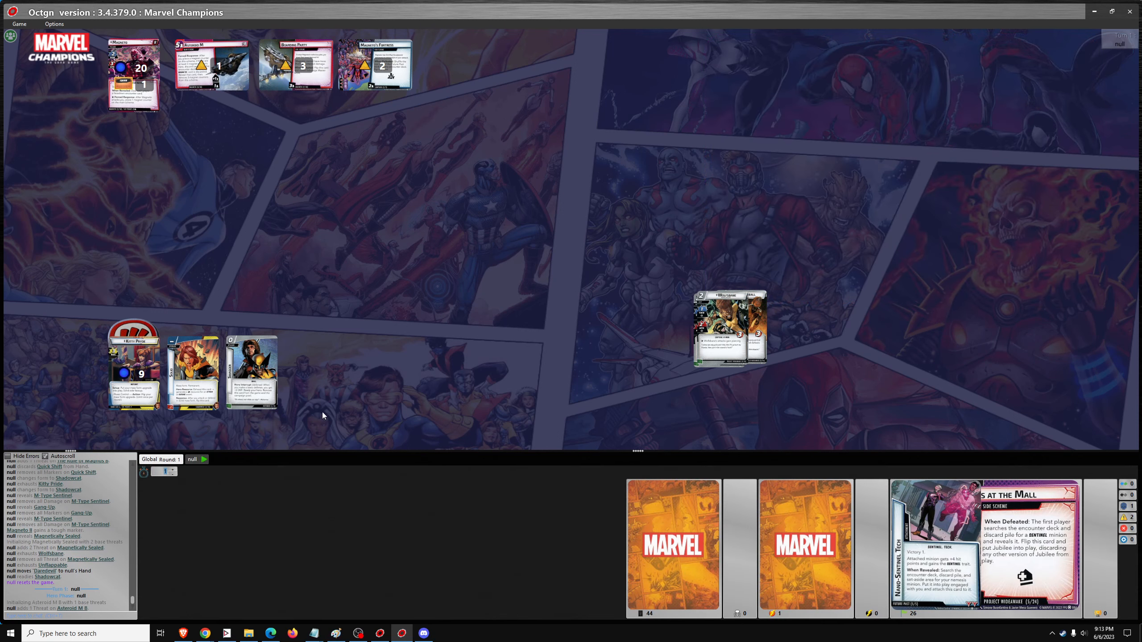
- Shuffle the encounter deck after checking the player deck's actions
{"action": "right_click", "coordinate": [937, 546]}
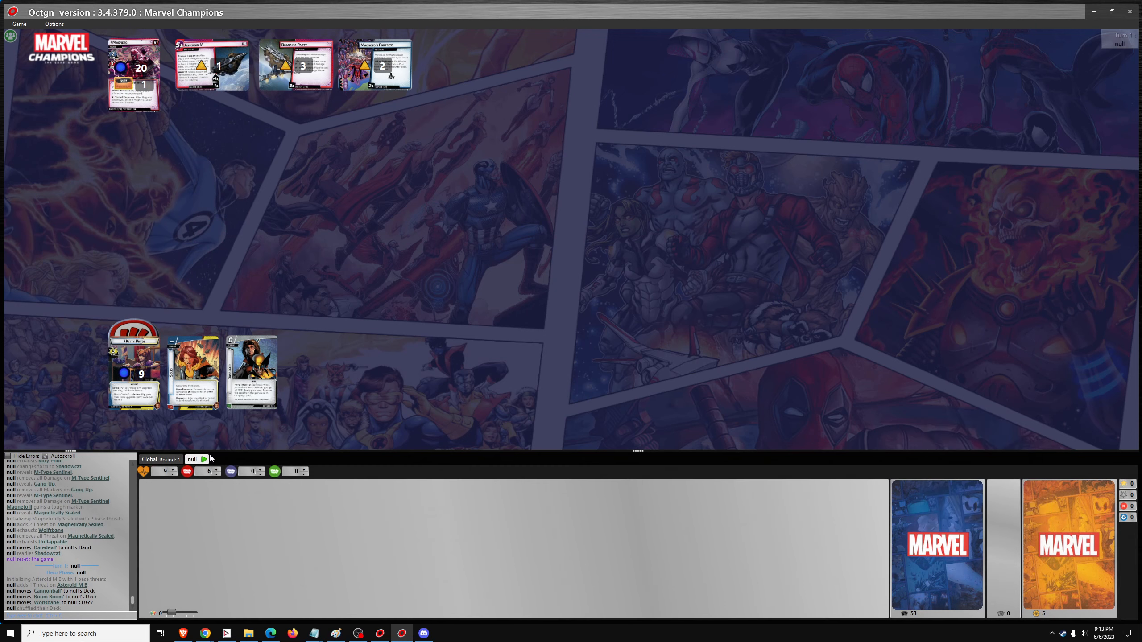
{"action": "right_click", "coordinate": [673, 546]}
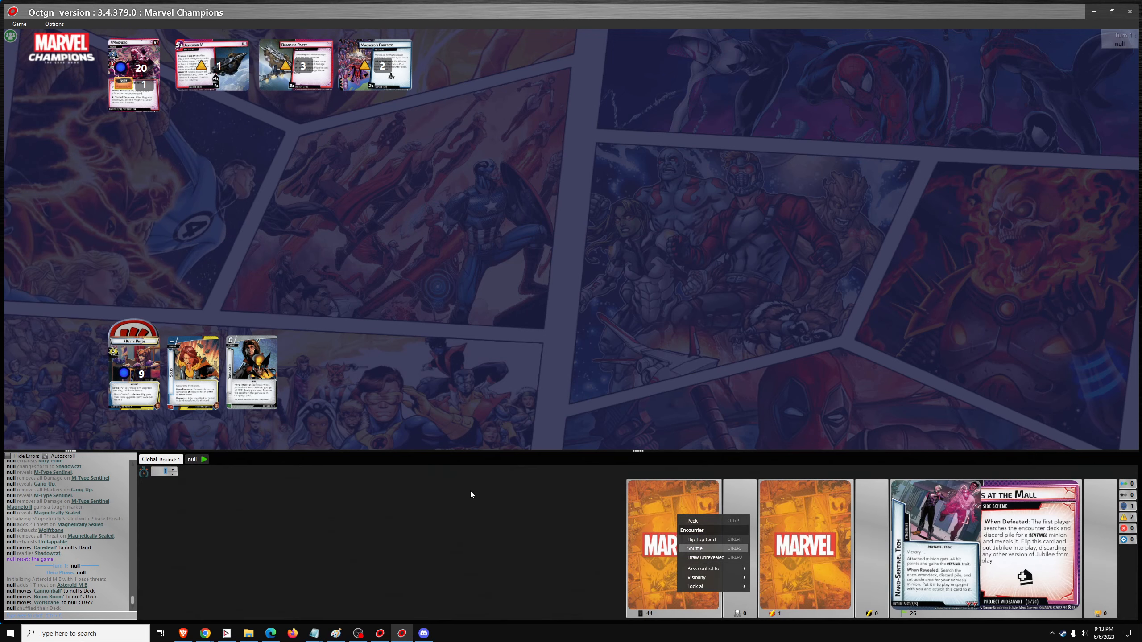
{"action": "left_click", "coordinate": [705, 558]}
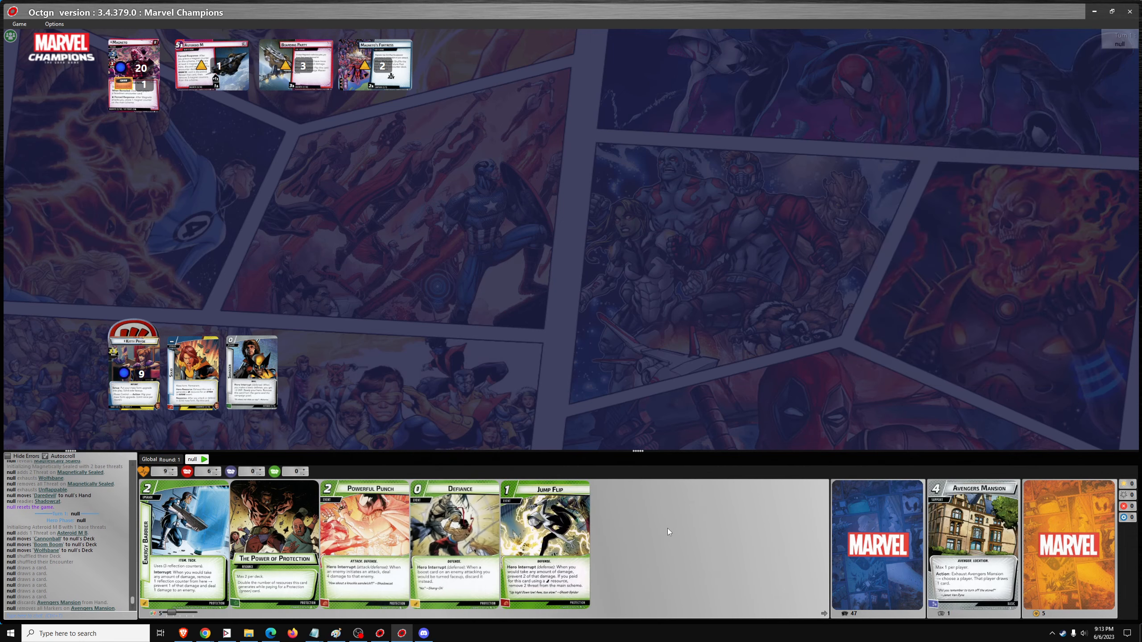
{"action": "mouse_move", "coordinate": [213, 66]}
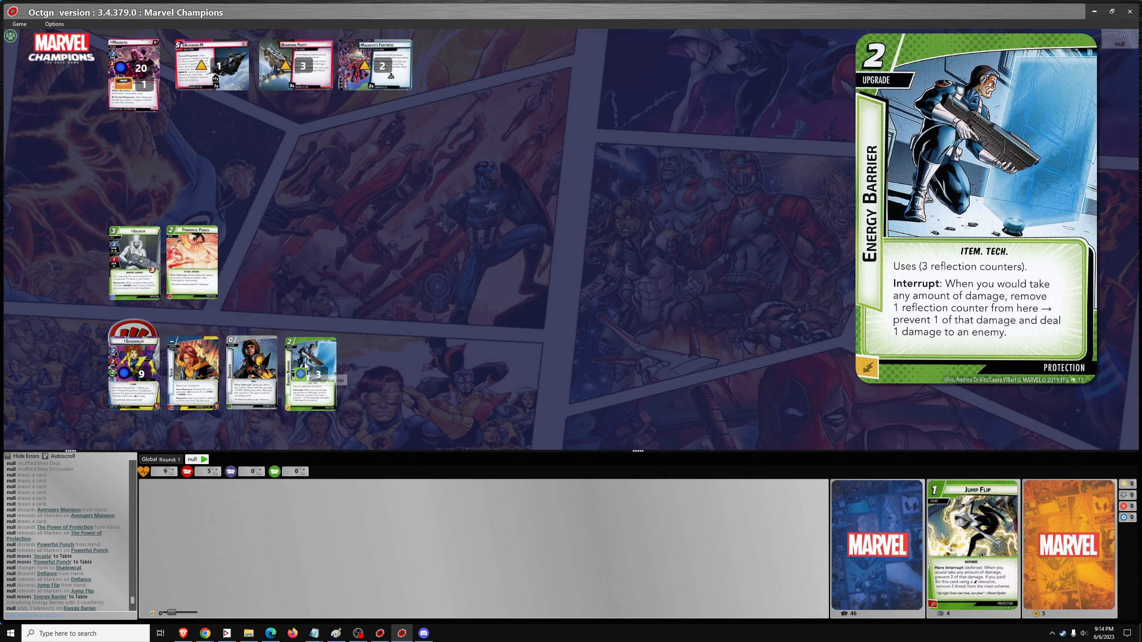
{"action": "mouse_move", "coordinate": [376, 66]}
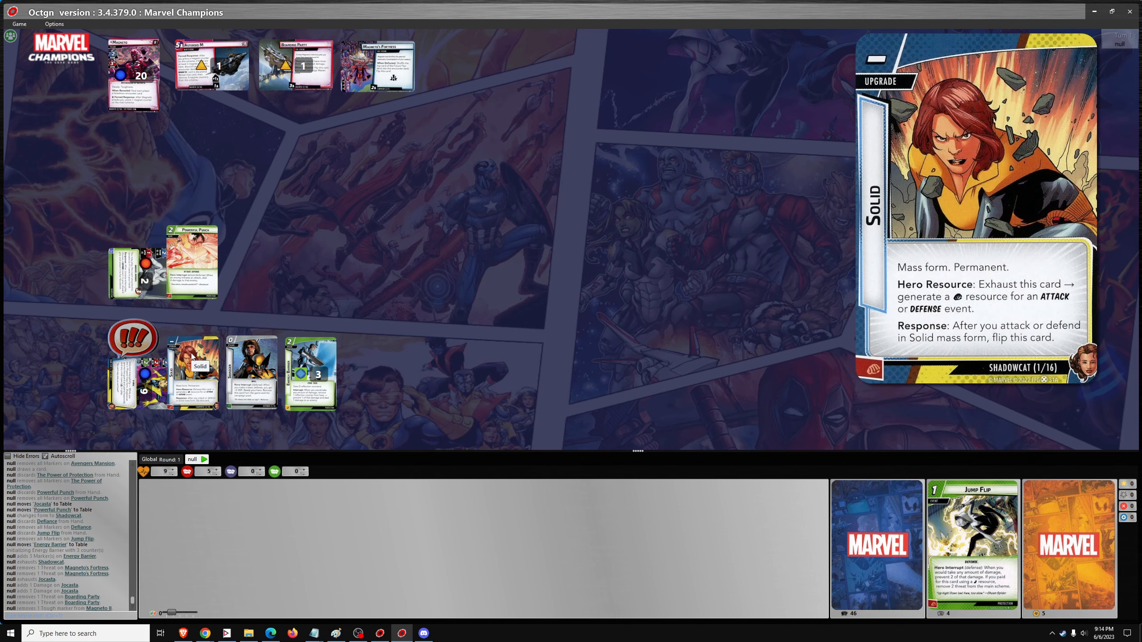
{"action": "mouse_move", "coordinate": [194, 372]}
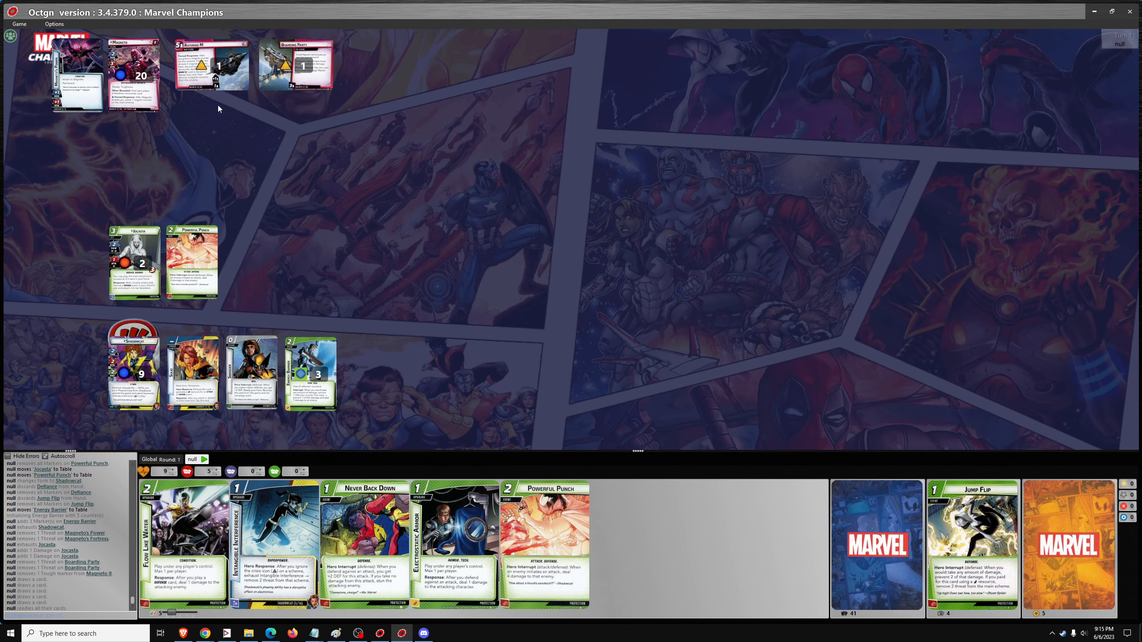
{"action": "mouse_move", "coordinate": [251, 373]}
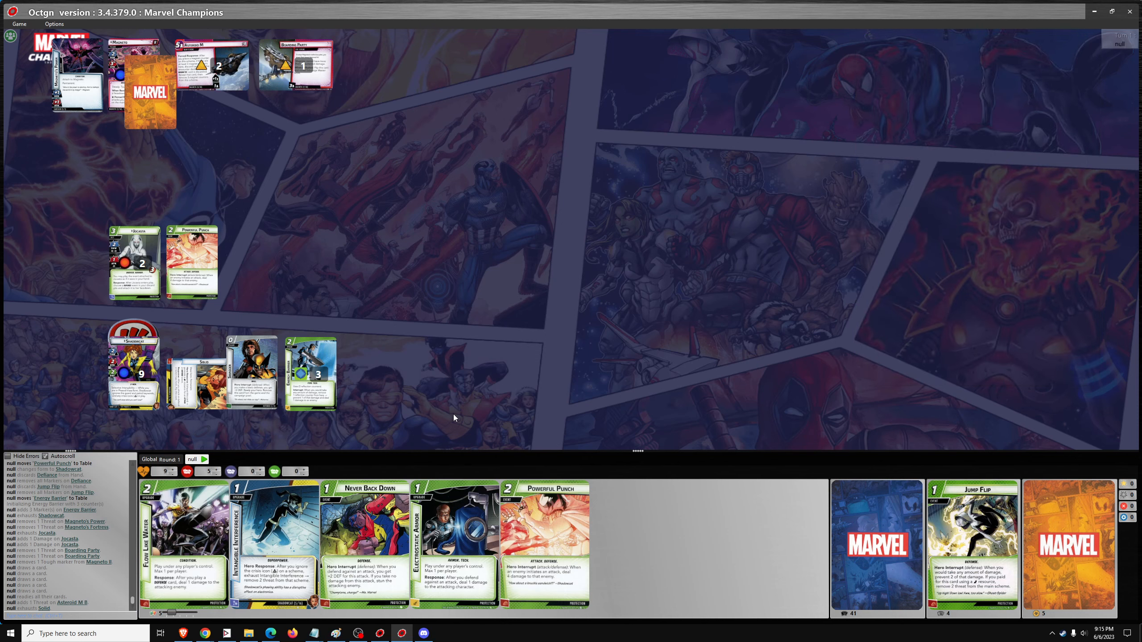
{"action": "mouse_move", "coordinate": [192, 259]}
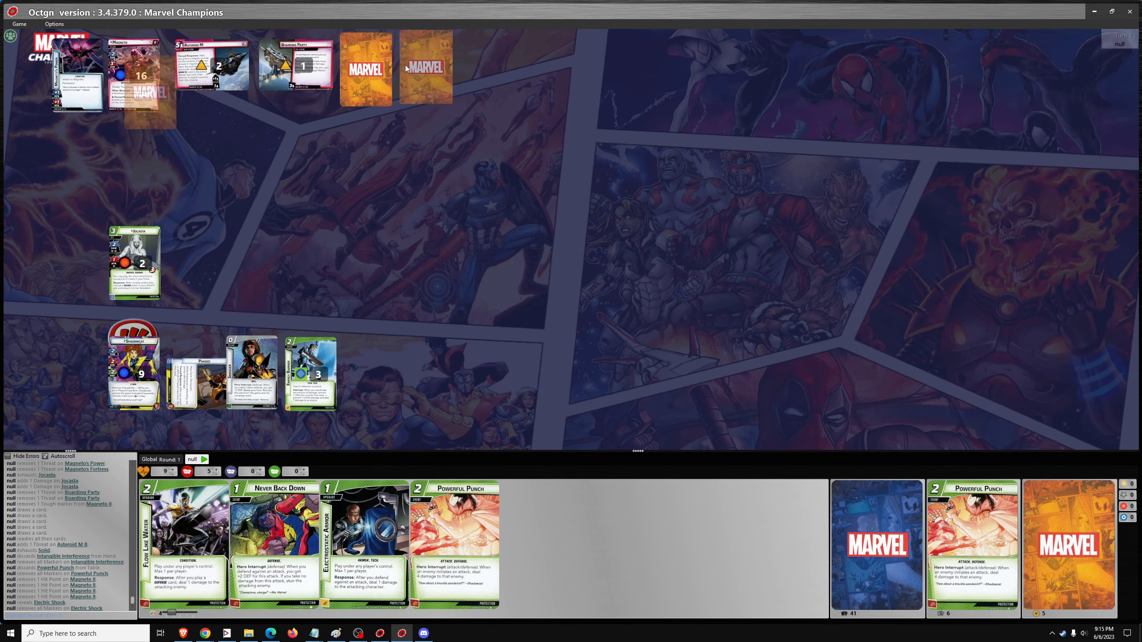
- Reveal the two facedown encounter cards in Magneto's area
{"action": "left_click", "coordinate": [366, 68]}
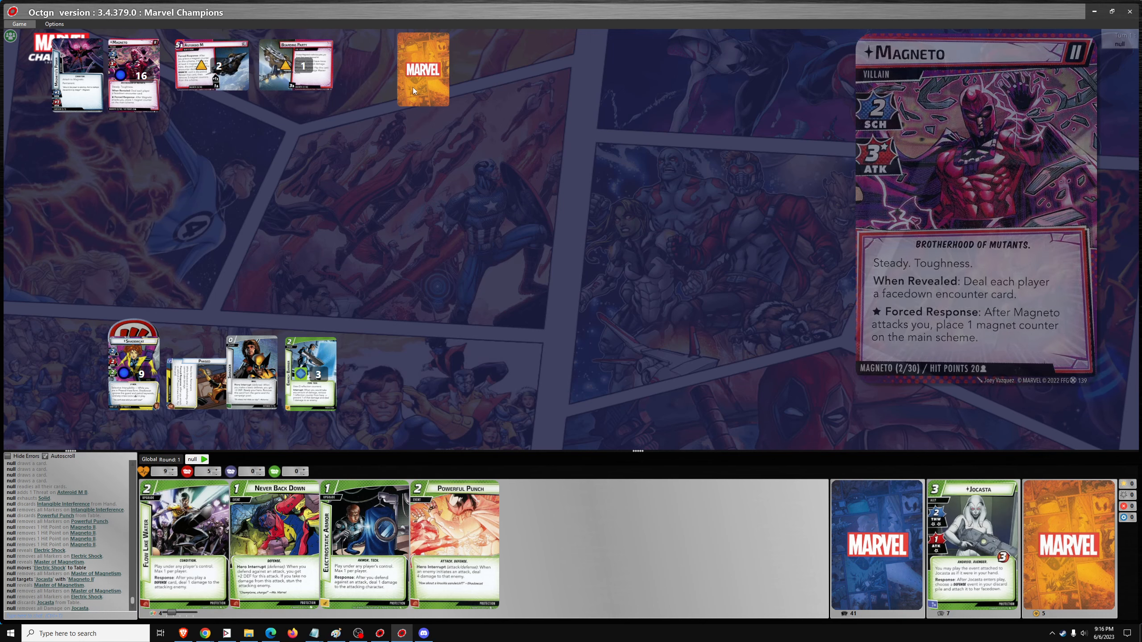
{"action": "left_click", "coordinate": [423, 69]}
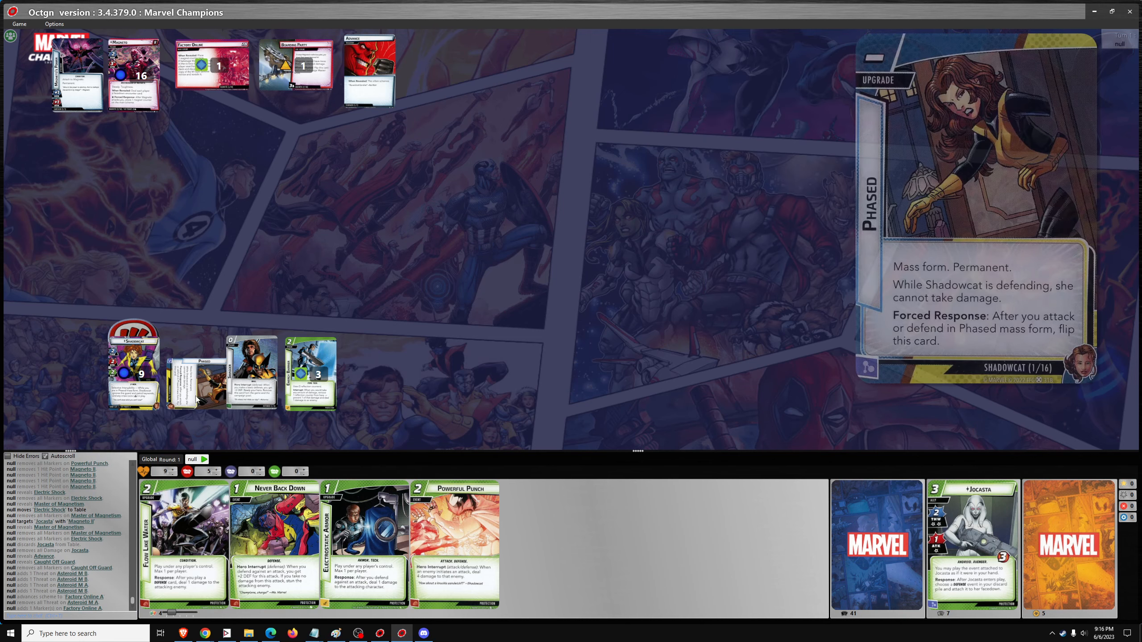
- Search the encounter deck for M-Type Sentinel and discard the resolved Advance card
{"action": "right_click", "coordinate": [614, 546]}
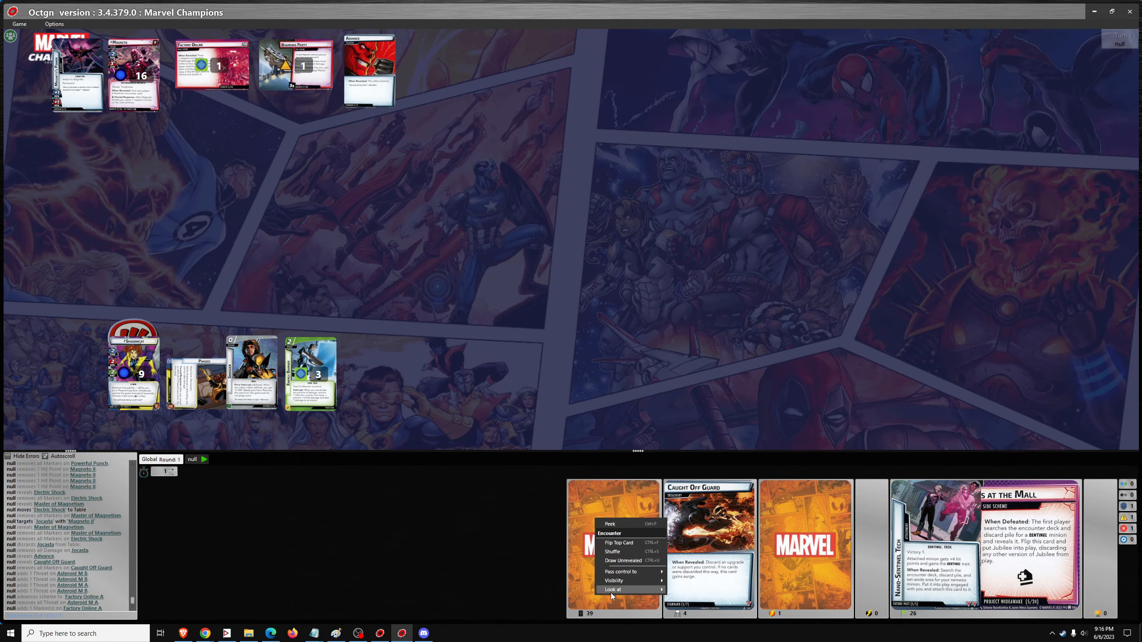
{"action": "left_click", "coordinate": [611, 590]}
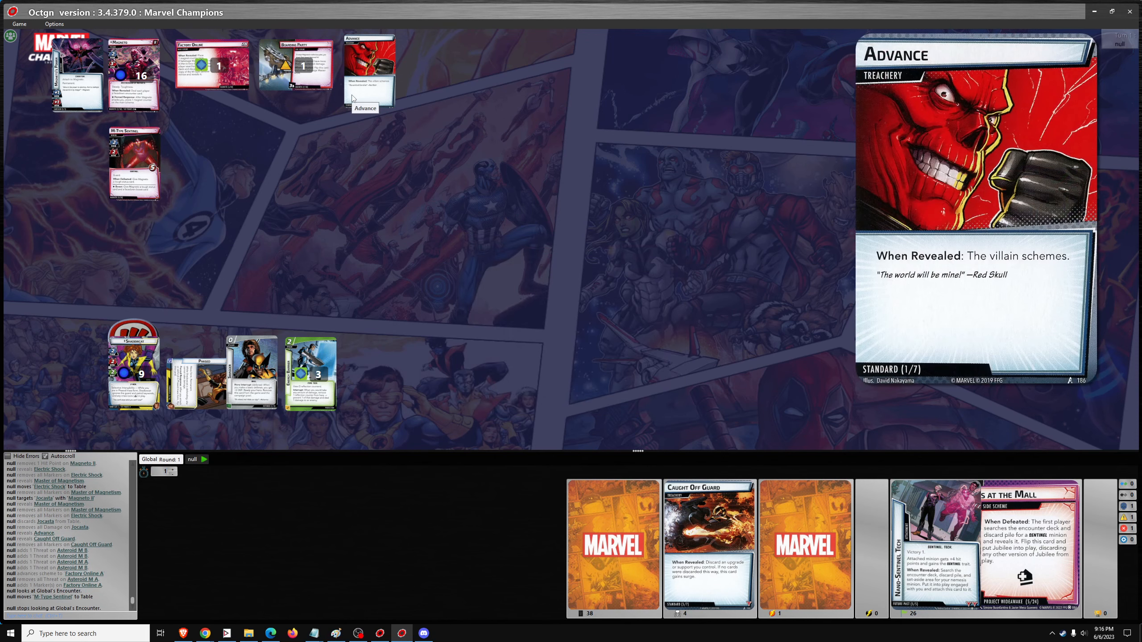
{"action": "left_click", "coordinate": [212, 66]}
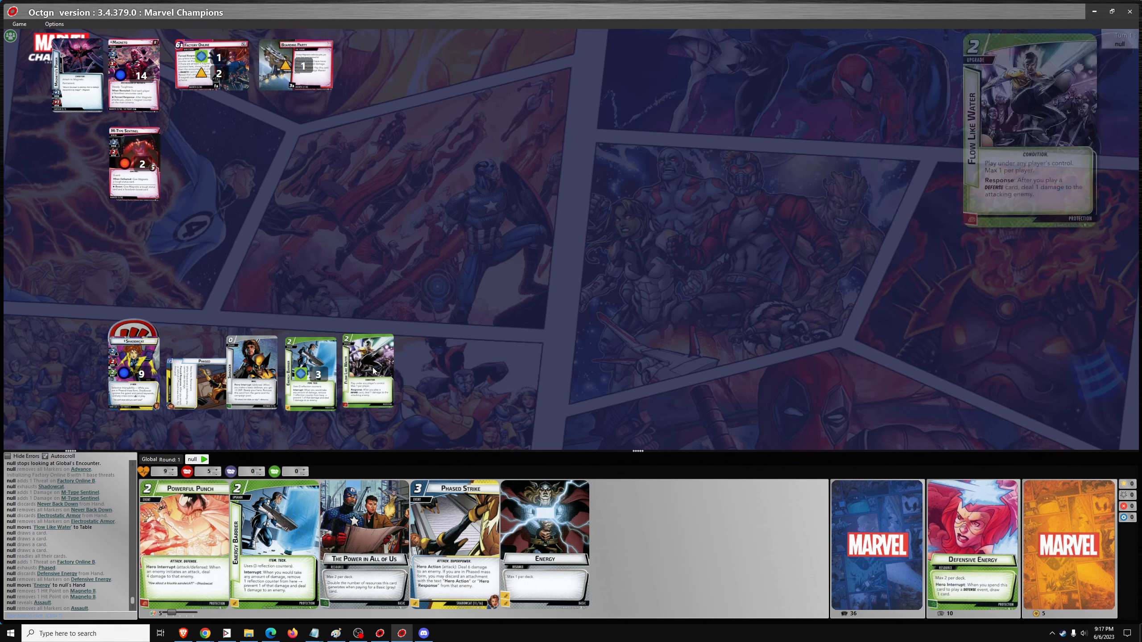
{"action": "mouse_move", "coordinate": [371, 372]}
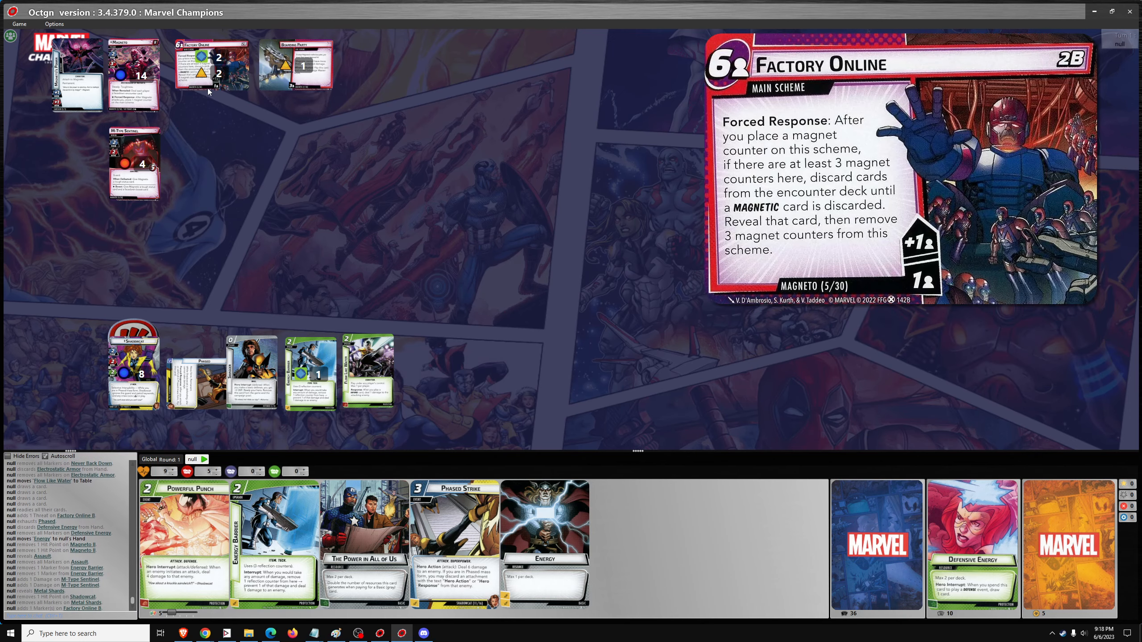
- Adjust the threat counters on the Factory Online scheme
{"action": "left_click", "coordinate": [212, 60]}
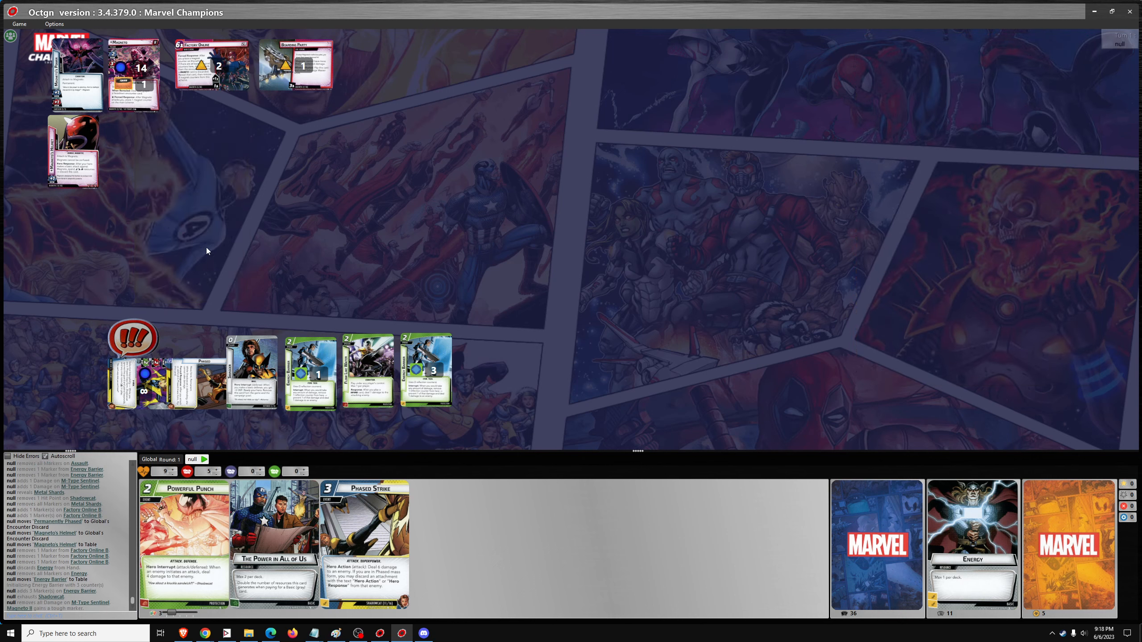
{"action": "mouse_move", "coordinate": [237, 307]}
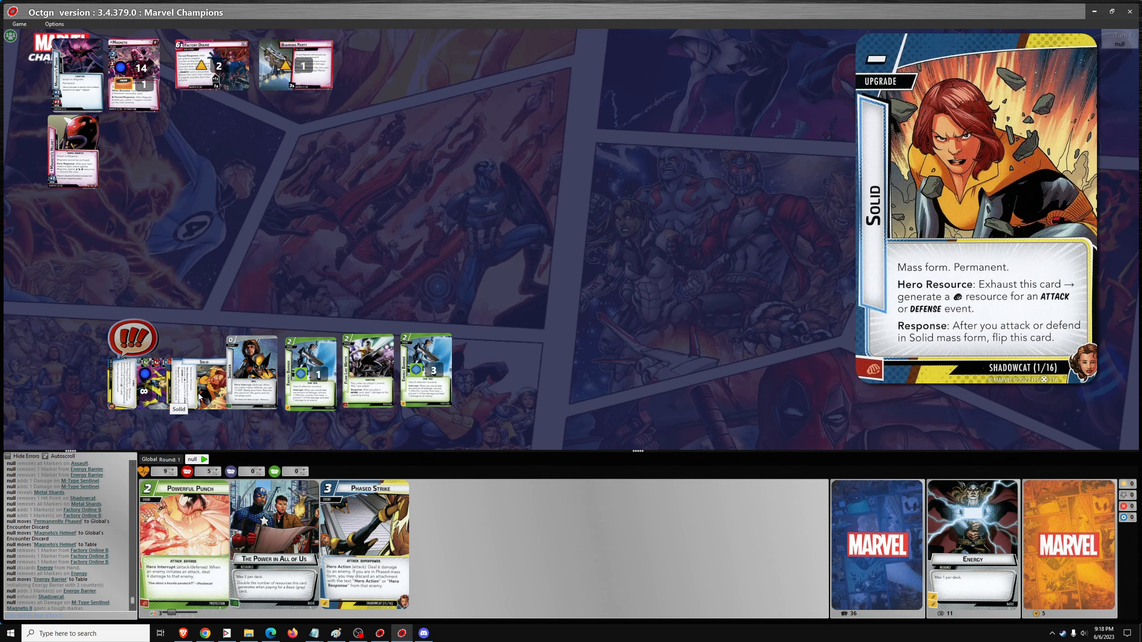
- Flip Shadowcat's mass form card to its other side
{"action": "left_click", "coordinate": [195, 382]}
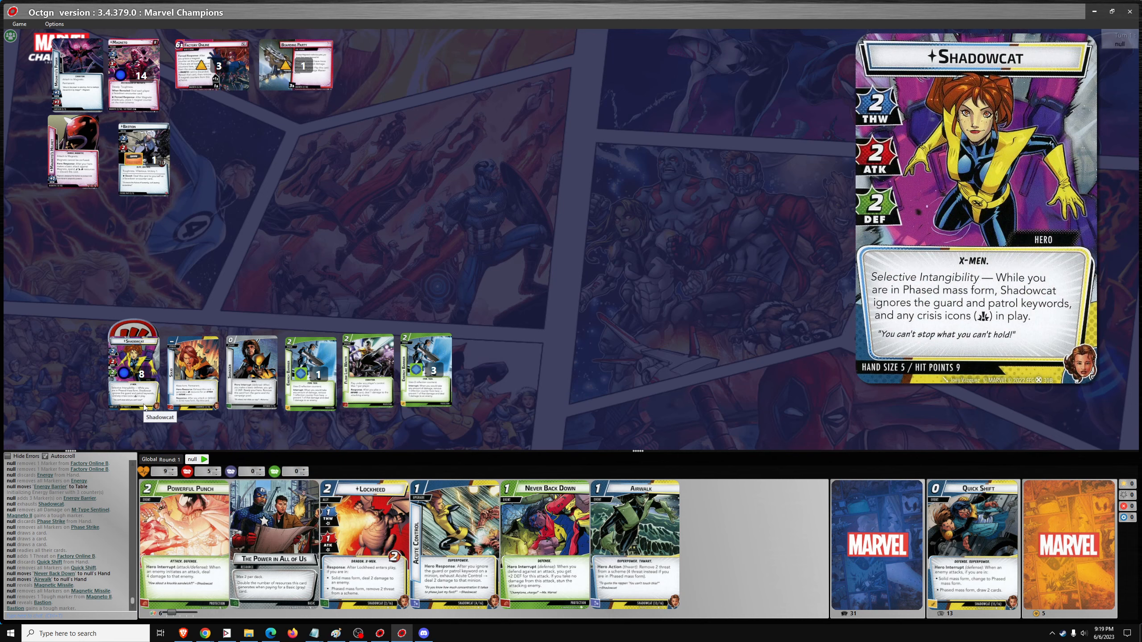
- Bring up the action options on the Shadowcat hero card
{"action": "right_click", "coordinate": [144, 157]}
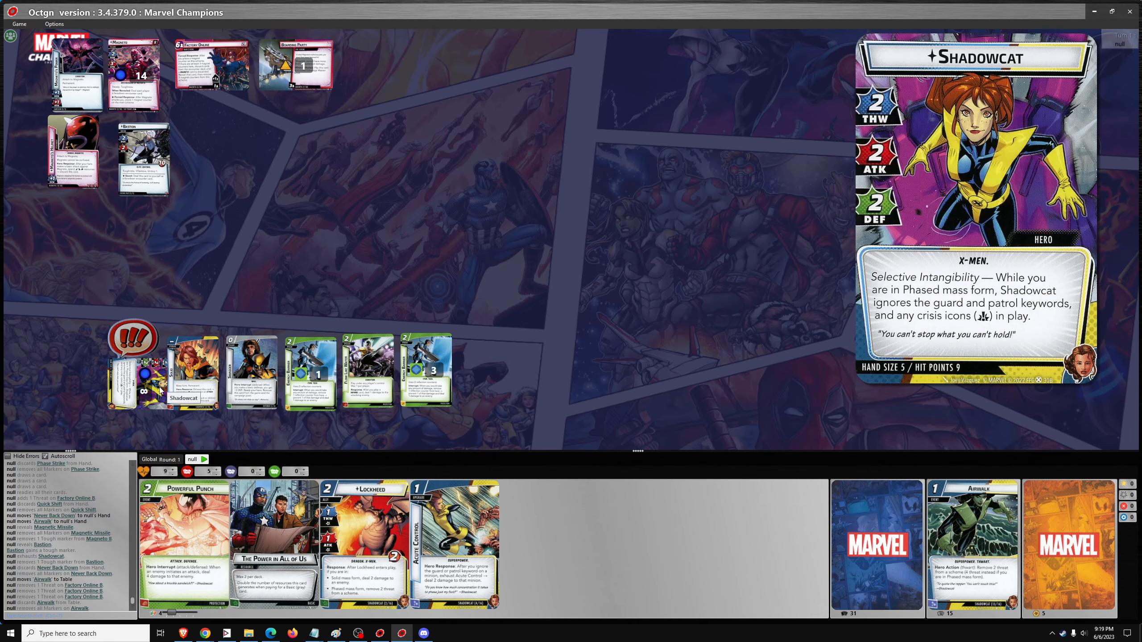
- Give Bastion a tough status, then reopen its options to add damage
{"action": "right_click", "coordinate": [143, 149]}
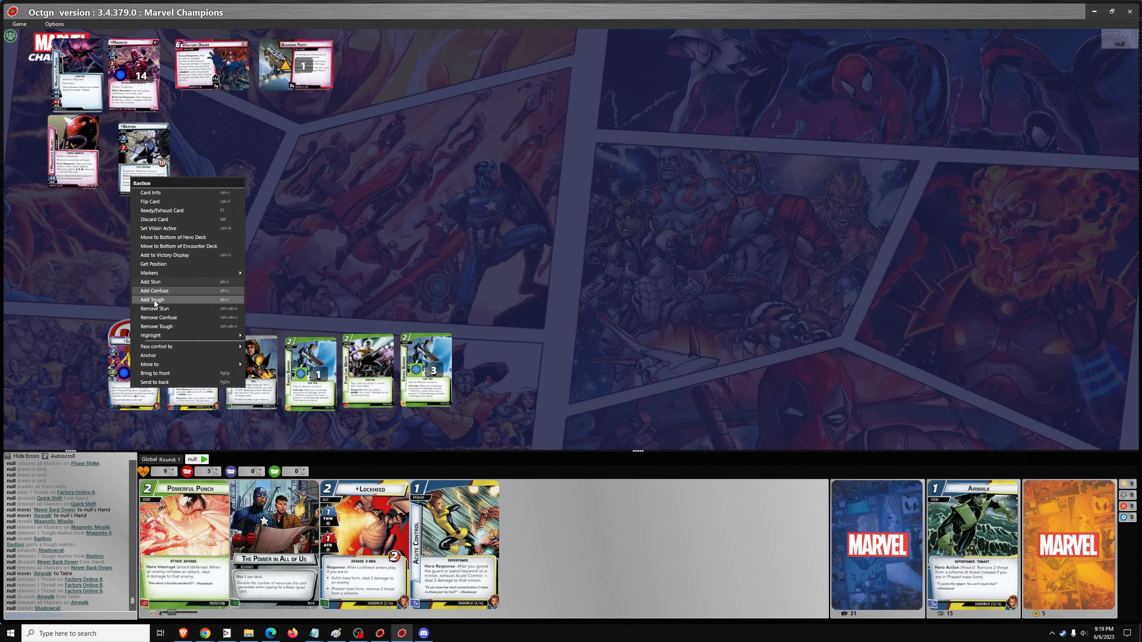
{"action": "left_click", "coordinate": [153, 299]}
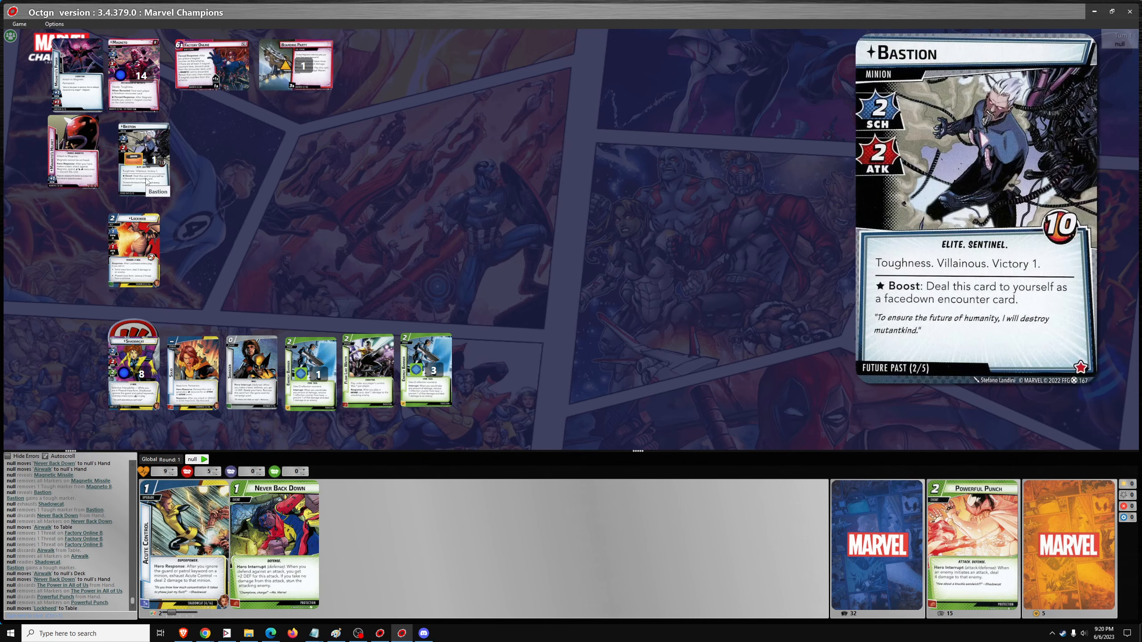
{"action": "right_click", "coordinate": [143, 153]}
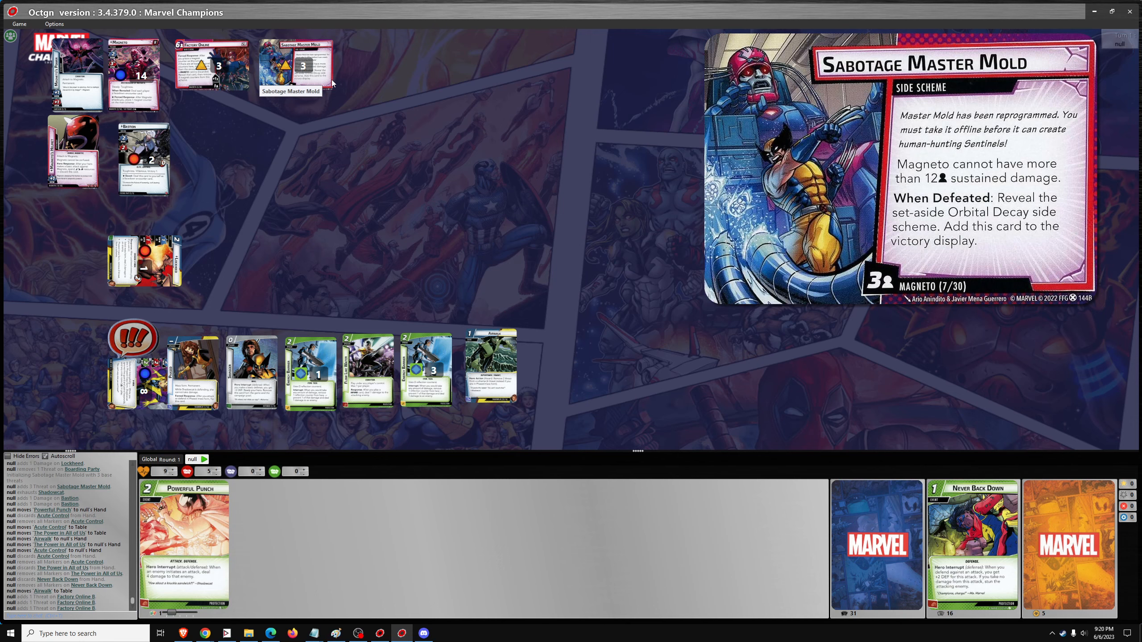
{"action": "mouse_move", "coordinate": [319, 84]}
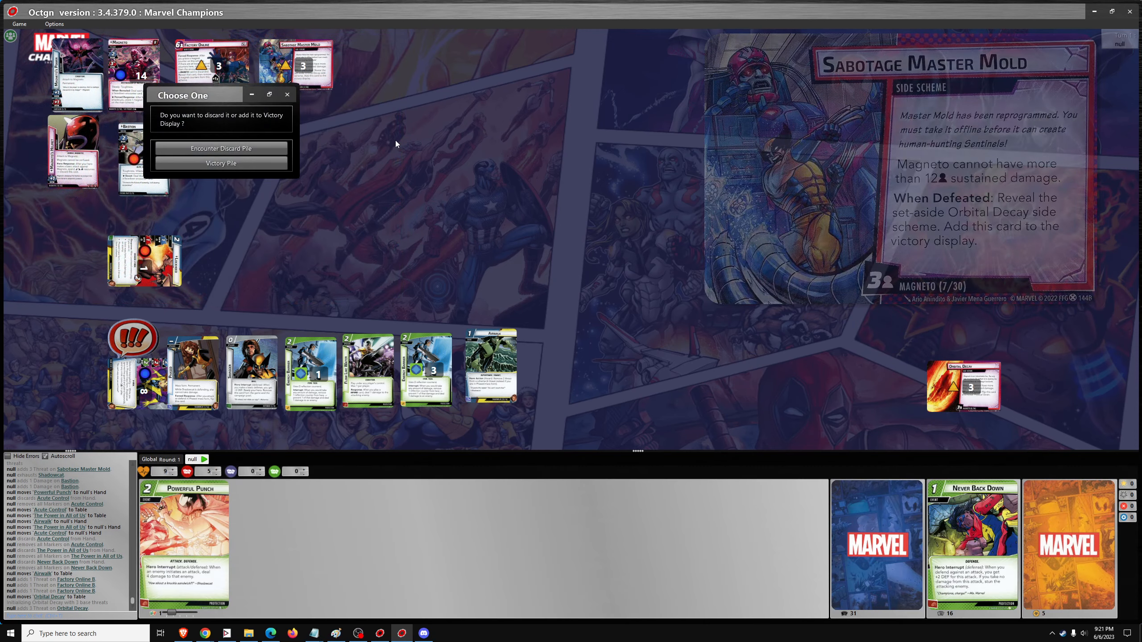
- Defeat Sabotage Master Mold, revealing Orbital Decay with 3 threat, and get the discard-or-victory prompt
{"action": "left_click", "coordinate": [221, 163]}
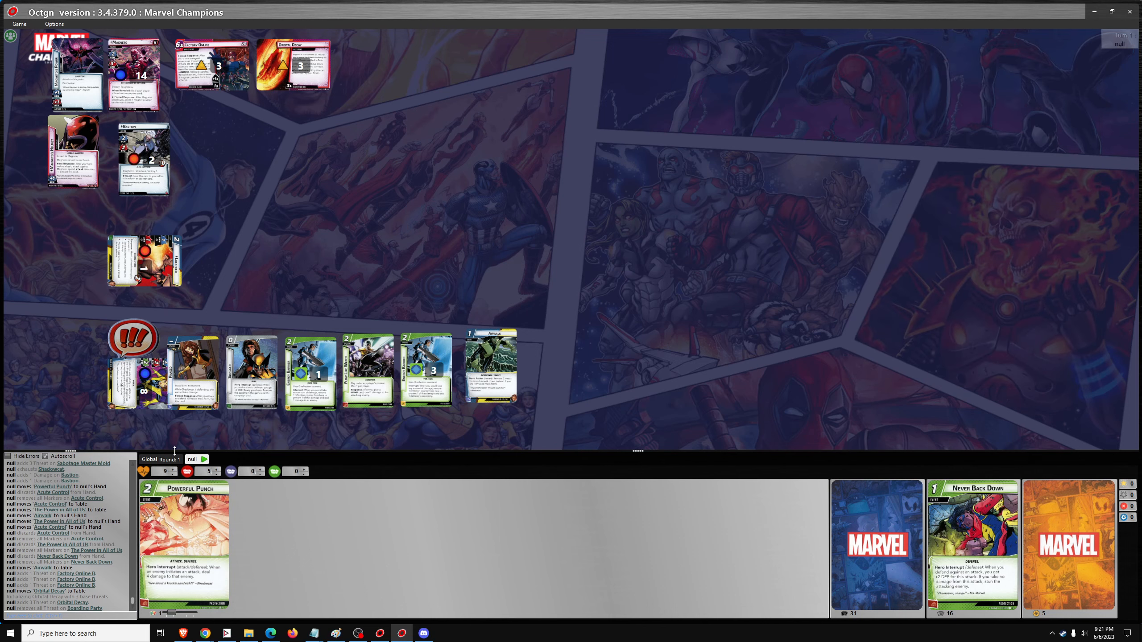
{"action": "mouse_move", "coordinate": [187, 451]}
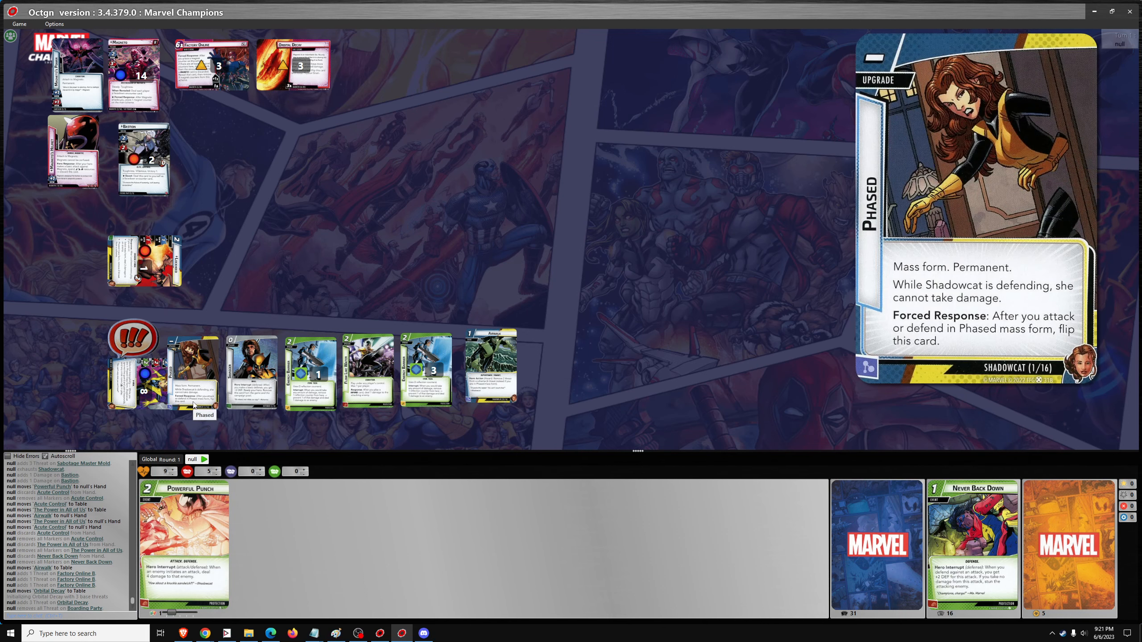
- End Shadowcat's phase and draw up to hand size
{"action": "left_click", "coordinate": [193, 372]}
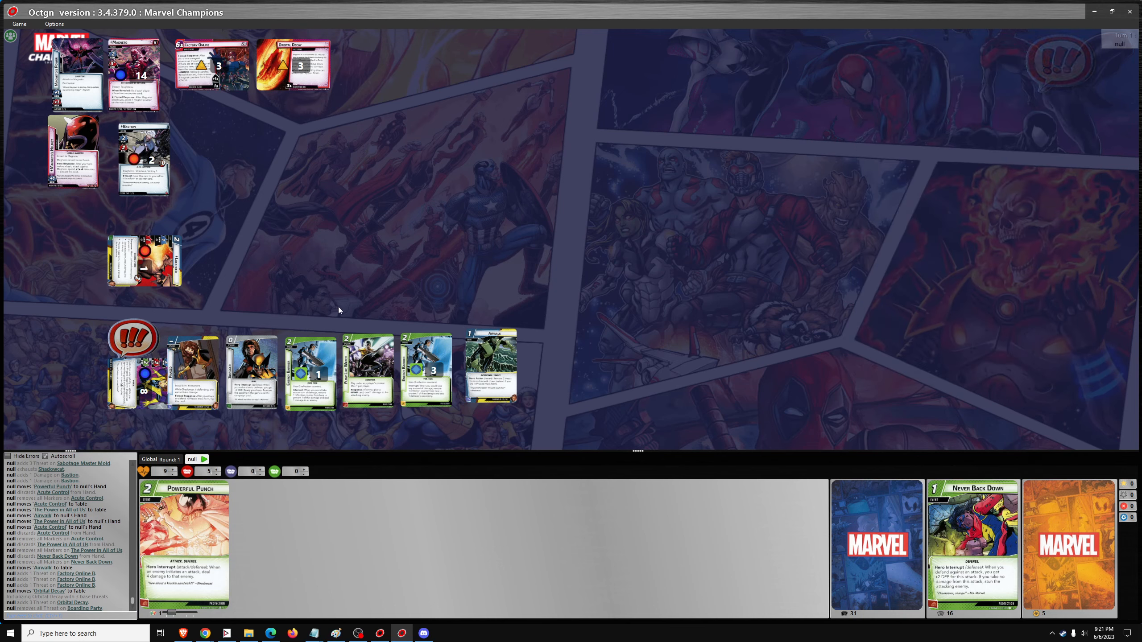
{"action": "mouse_move", "coordinate": [499, 439]}
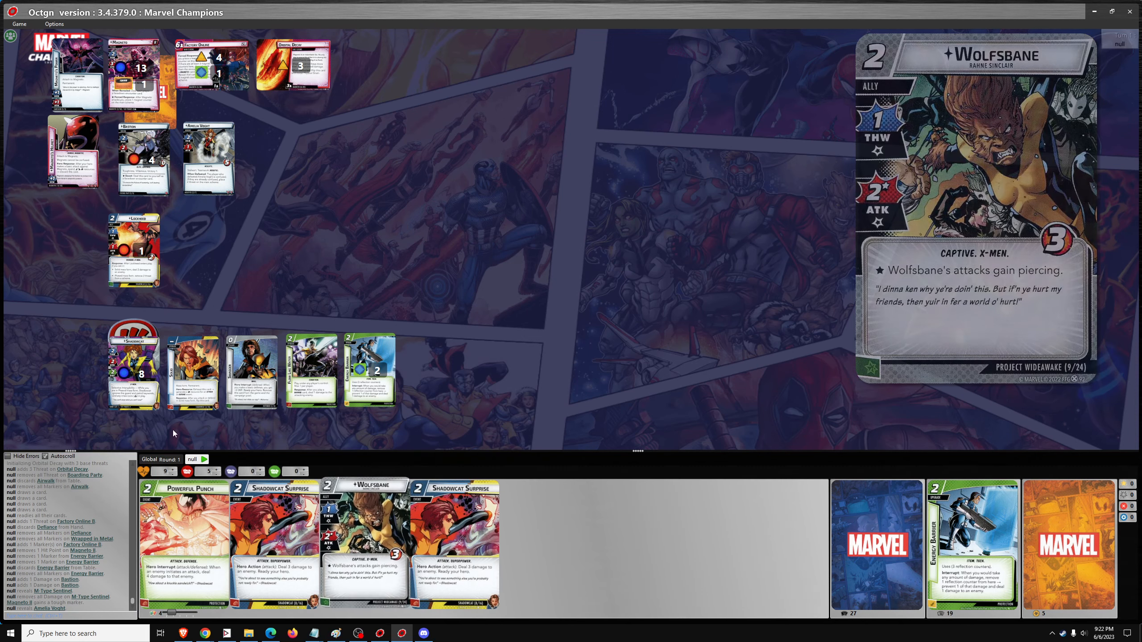
- Play a Shadowcat Surprise attack and bring up Shadowcat's card actions
{"action": "left_click", "coordinate": [134, 364]}
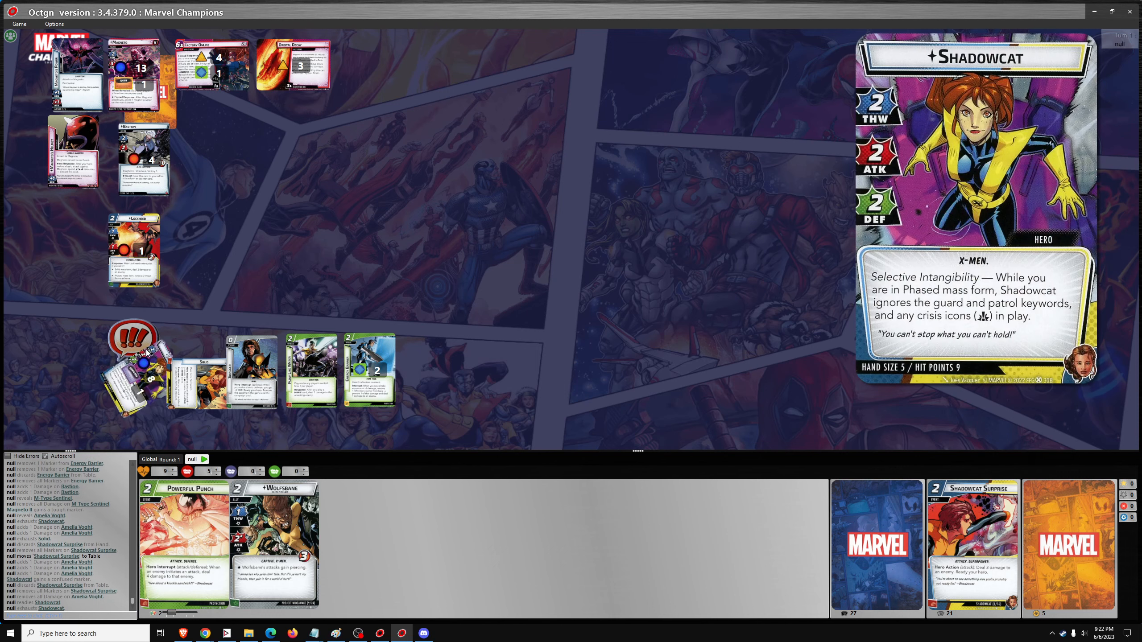
{"action": "right_click", "coordinate": [153, 372]}
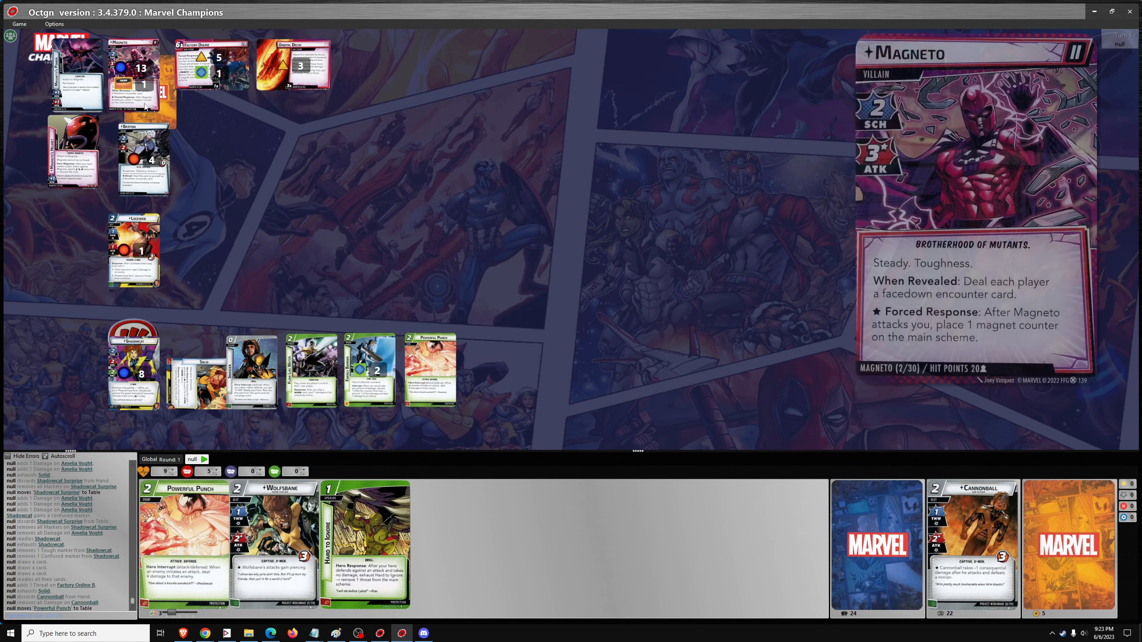
- Remove Magneto's Tough status from his action menu, then end the turn
{"action": "right_click", "coordinate": [134, 82]}
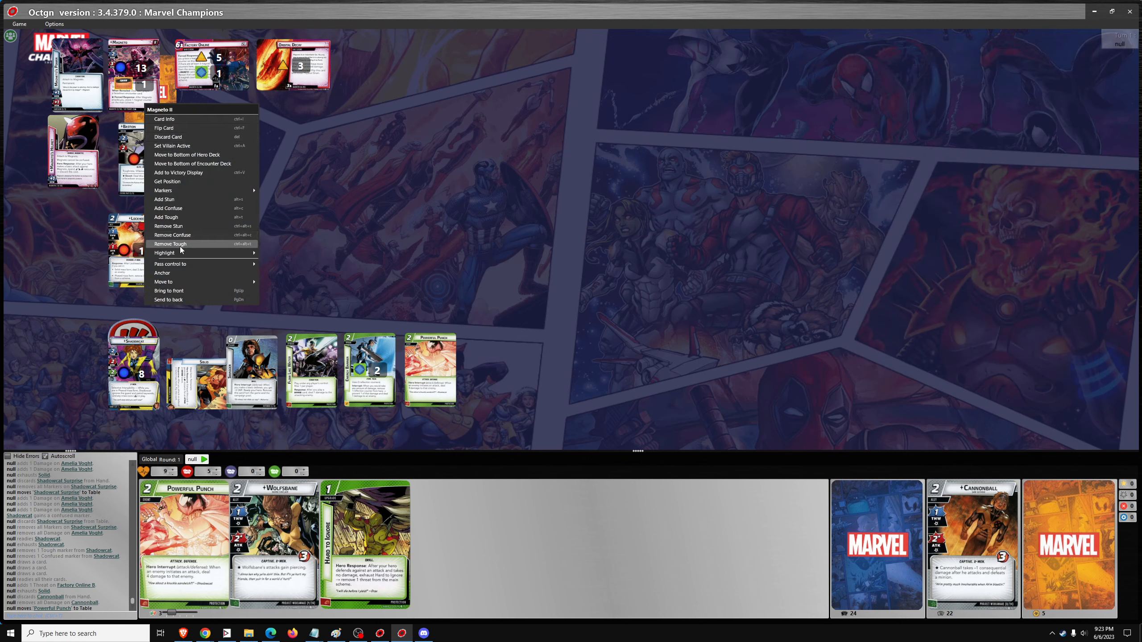
{"action": "left_click", "coordinate": [172, 243]}
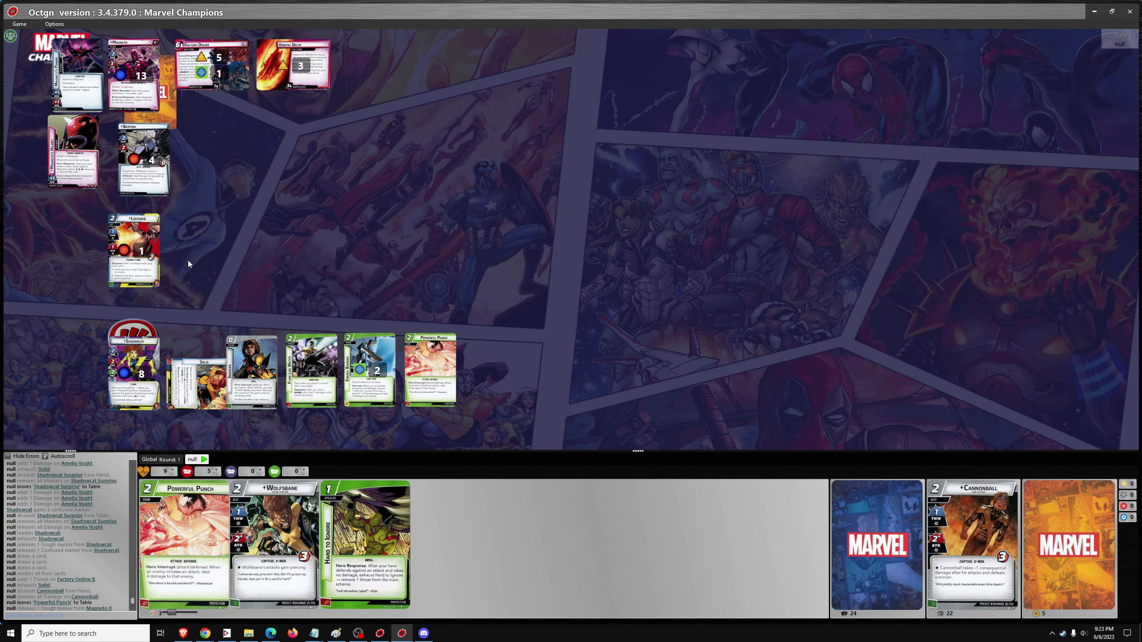
{"action": "left_click", "coordinate": [430, 368]}
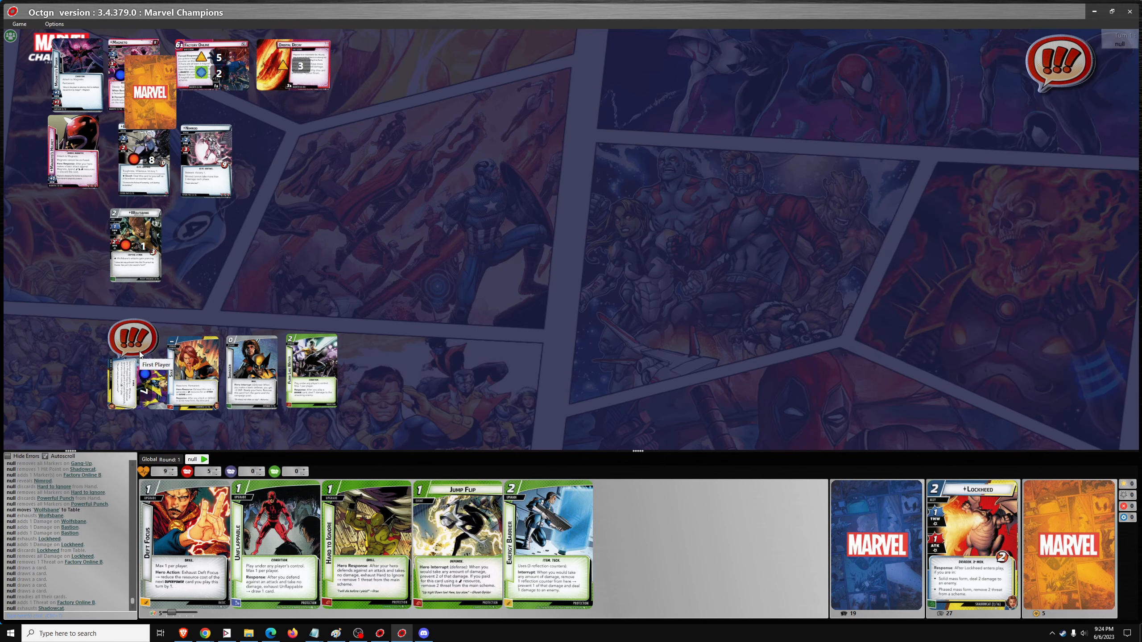
- Resolve villain-phase encounter cards, defending with Jump Flip, Energy Barrier and Hard to Ignore
{"action": "left_click", "coordinate": [133, 367]}
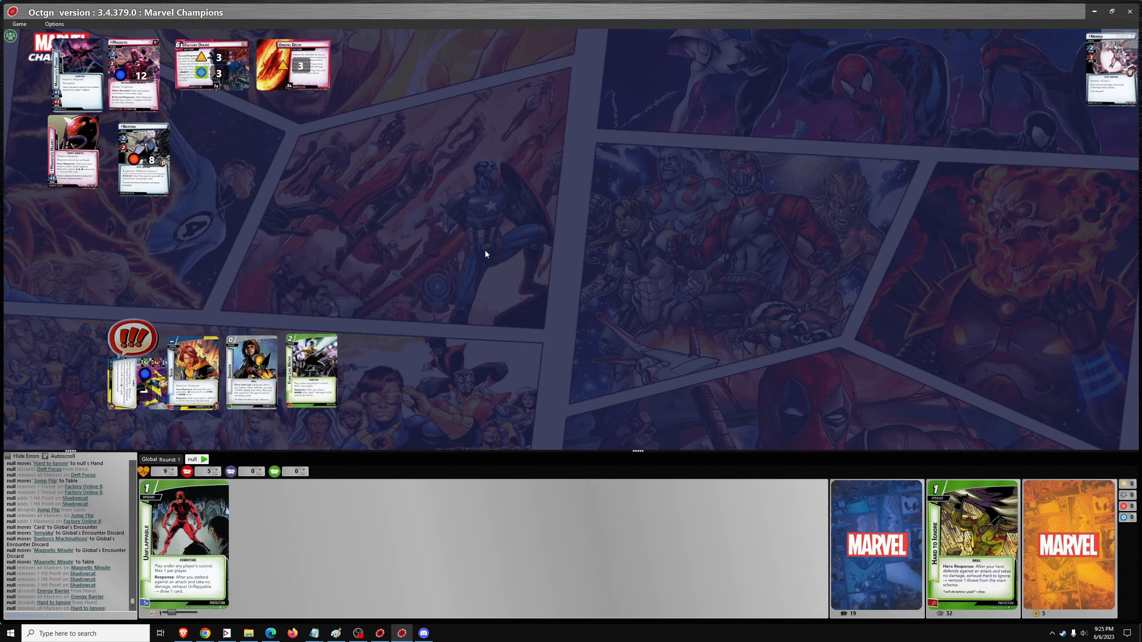
{"action": "mouse_move", "coordinate": [204, 268]}
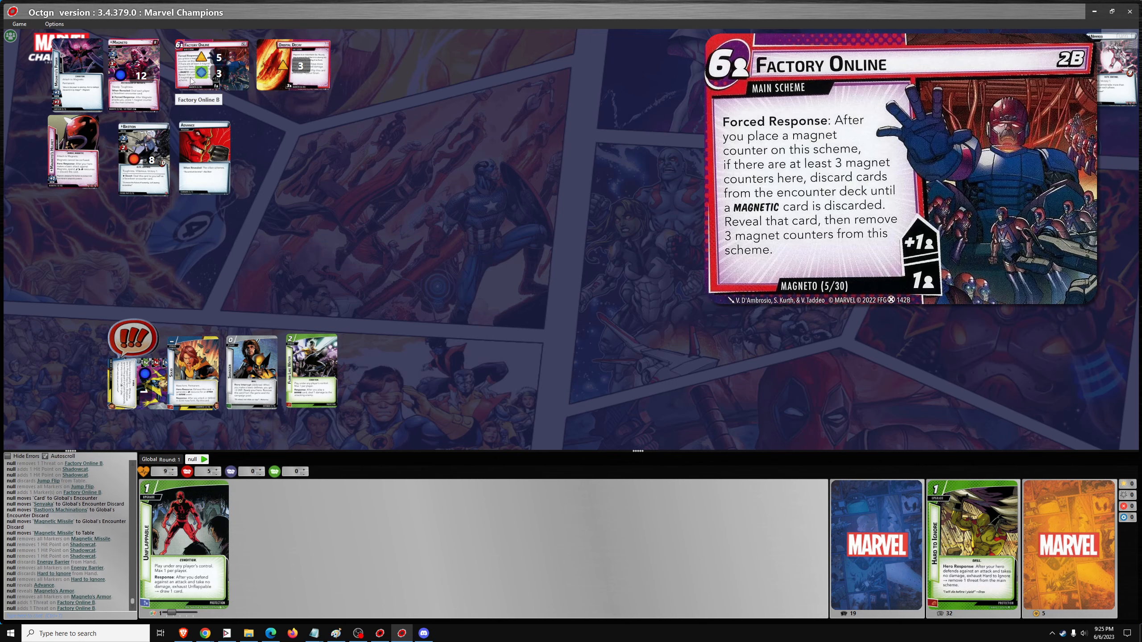
- Advance the scheme to The Rule of Magnus 3B, fetching Magnetic Bubble from the encounter deck
{"action": "left_click", "coordinate": [211, 64]}
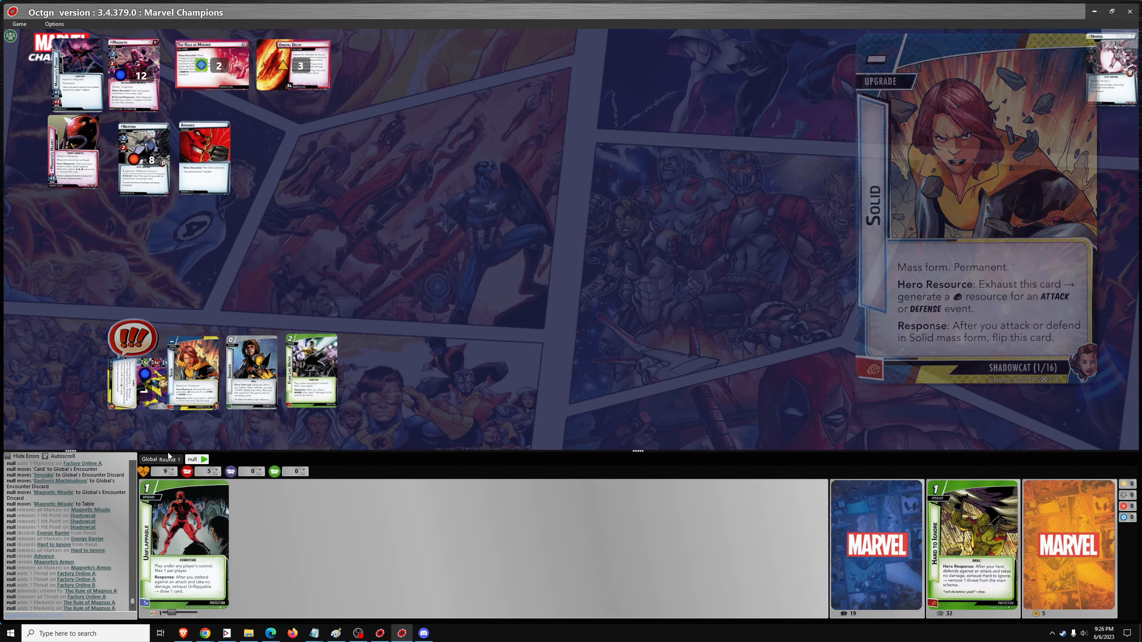
{"action": "right_click", "coordinate": [579, 546]}
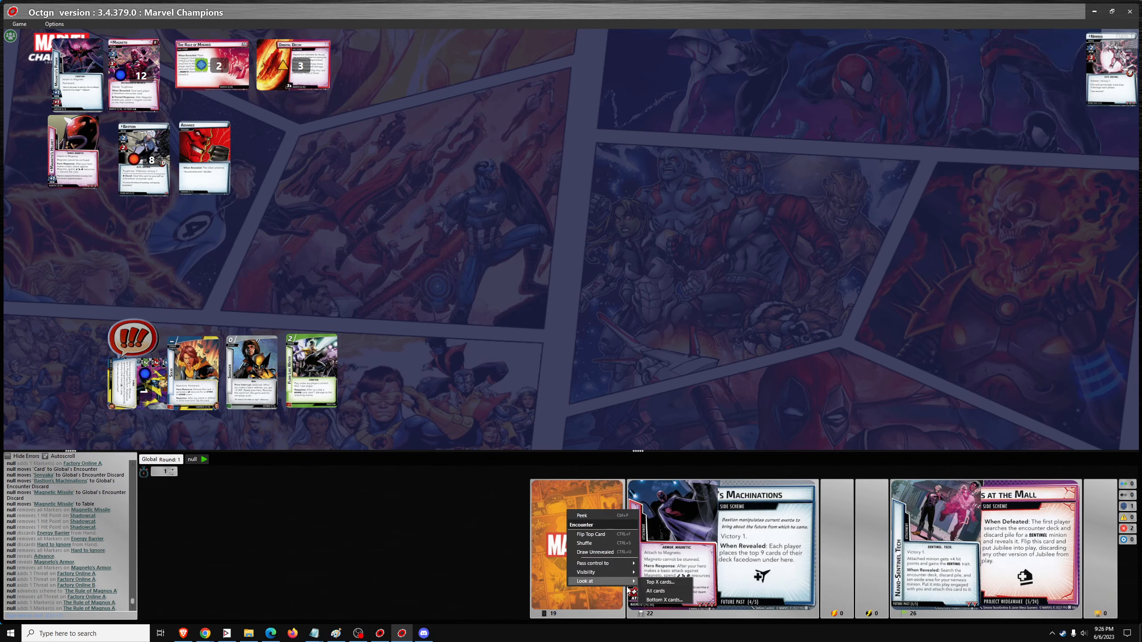
{"action": "left_click", "coordinate": [655, 591]}
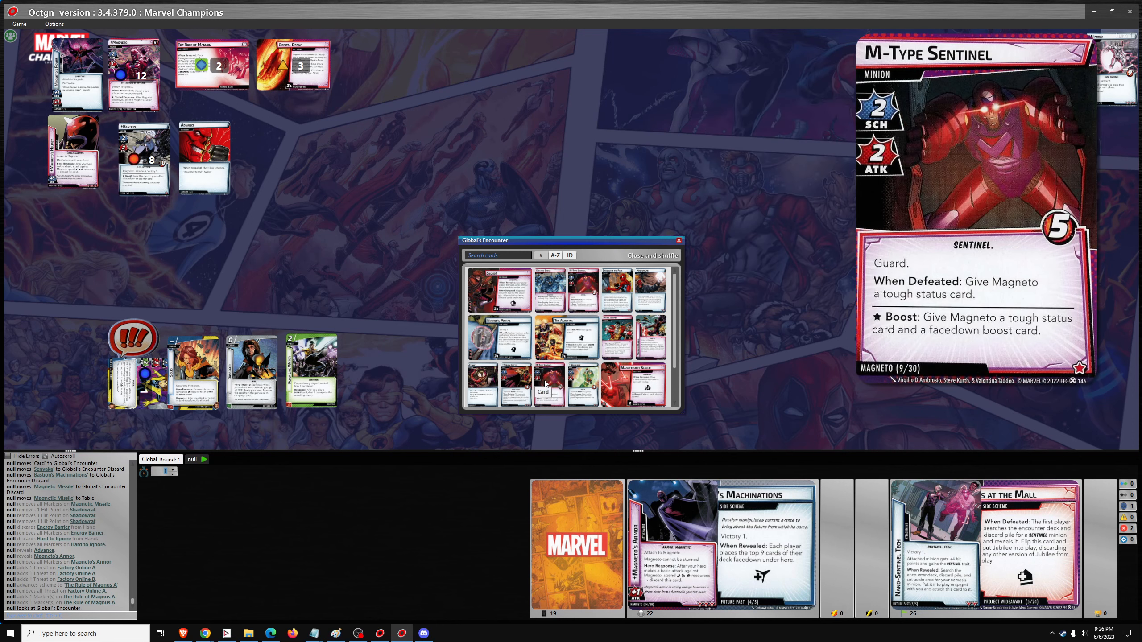
{"action": "scroll", "scroll_direction": "down", "scroll_amount": 3}
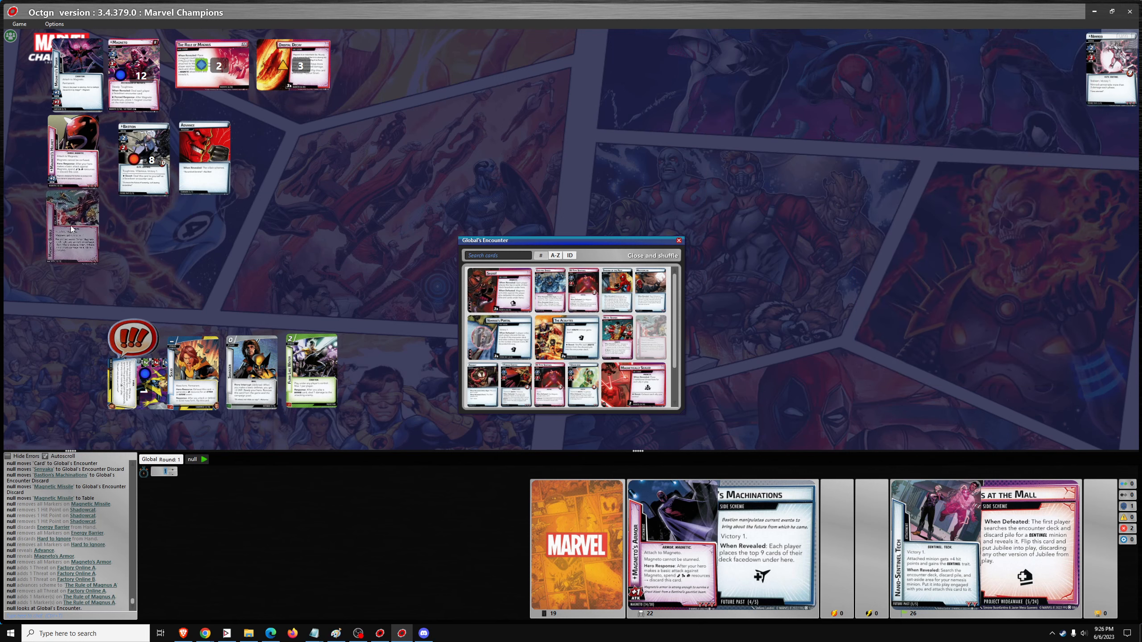
{"action": "left_click", "coordinate": [652, 255]}
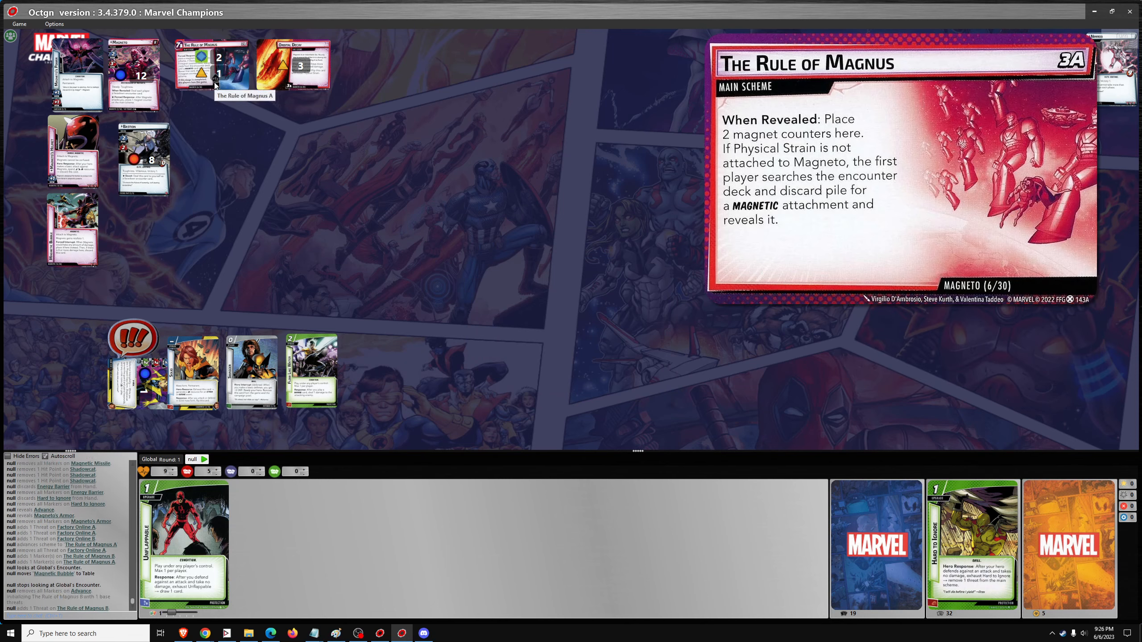
{"action": "left_click", "coordinate": [214, 64]}
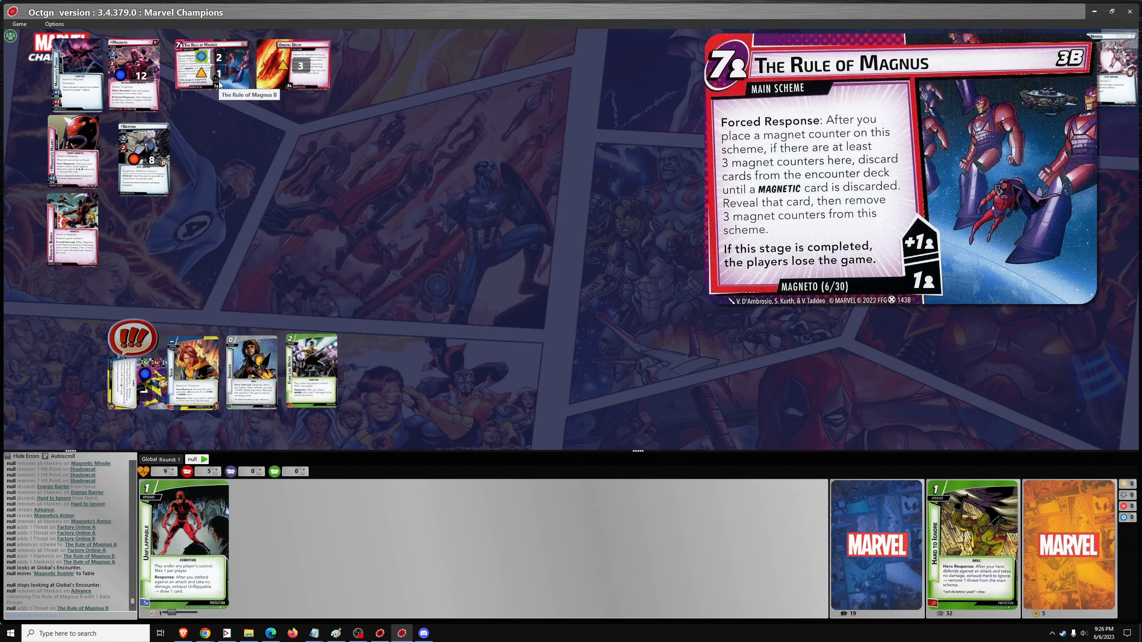